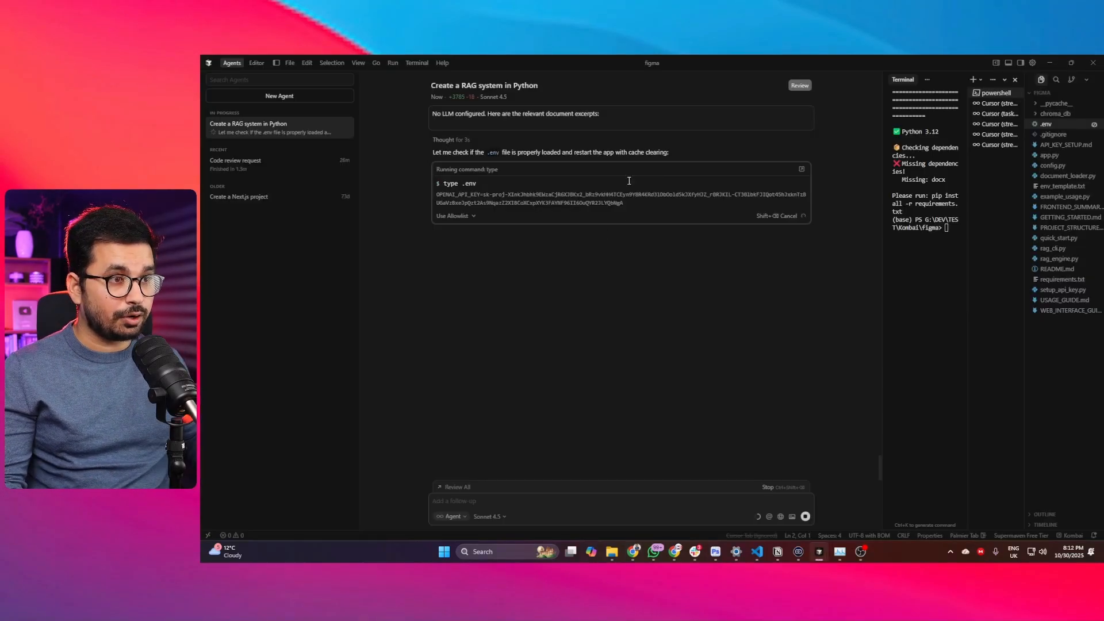
Step: Bring up the running RAG Document Q&A app at localhost:8501 in the browser
left_click(235, 161)
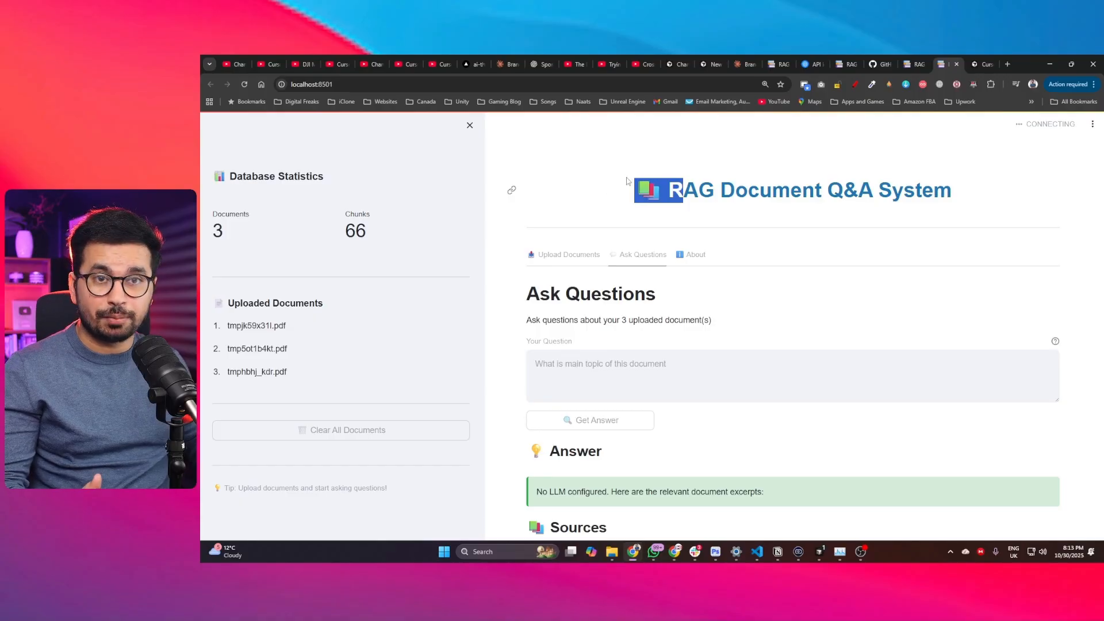
scroll("down", 3)
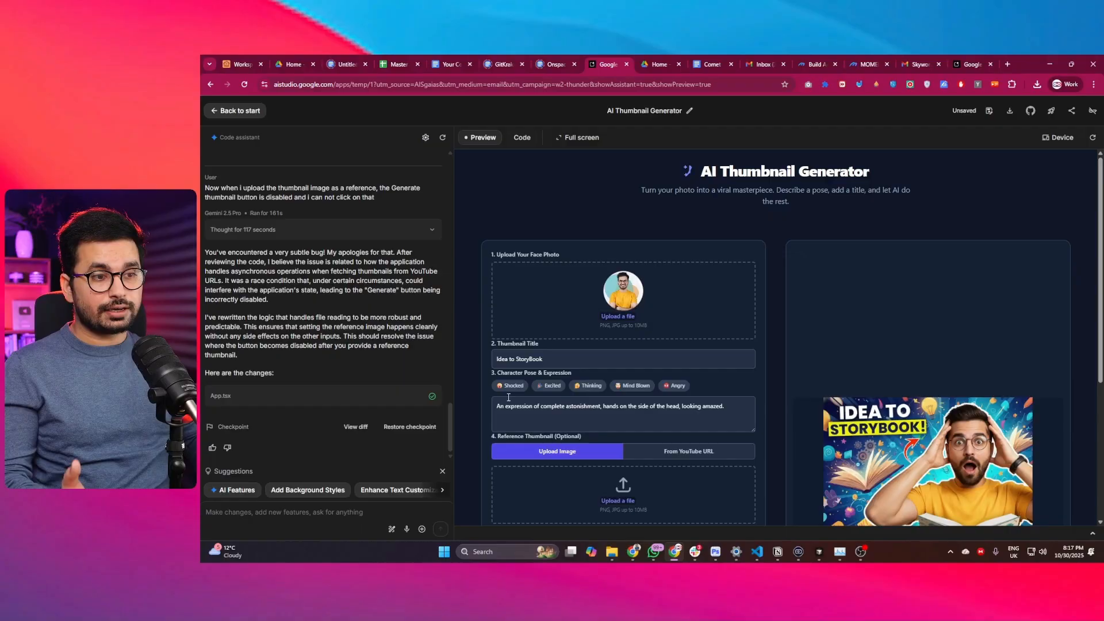
left_click(622, 413)
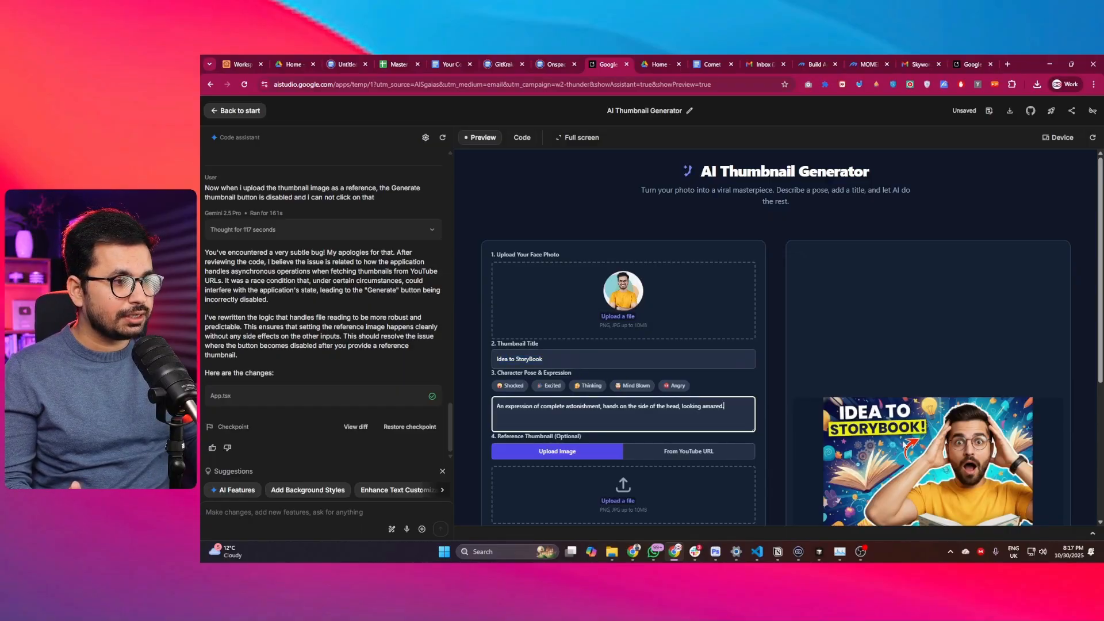
scroll("down", 3)
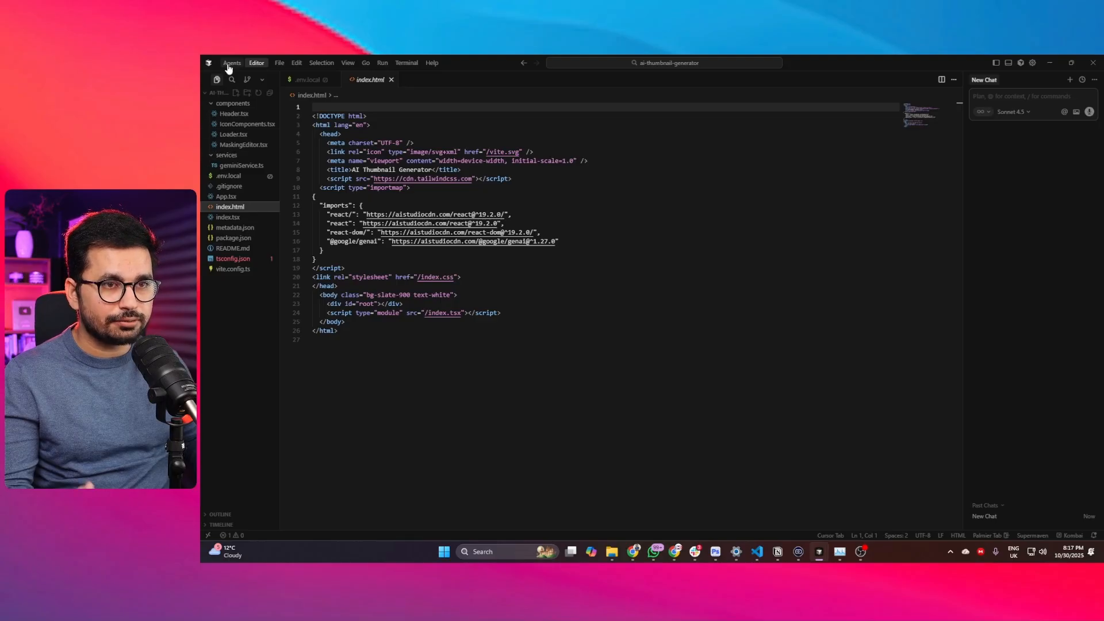
Step: Switch to the Editor layout and open .env.local from the file explorer
left_click(231, 63)
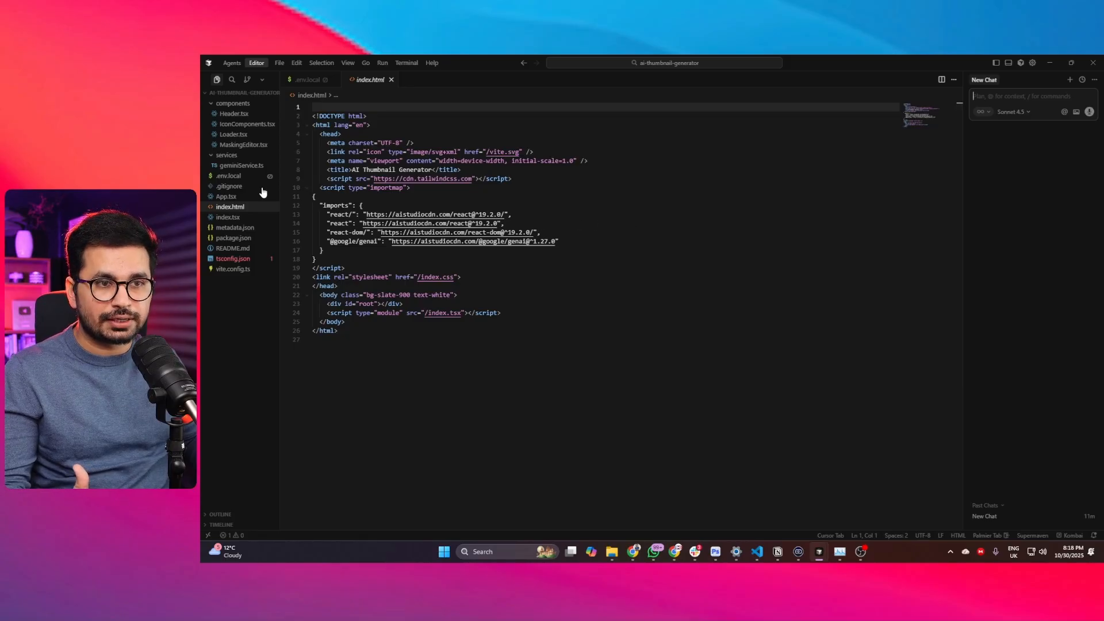
left_click(229, 175)
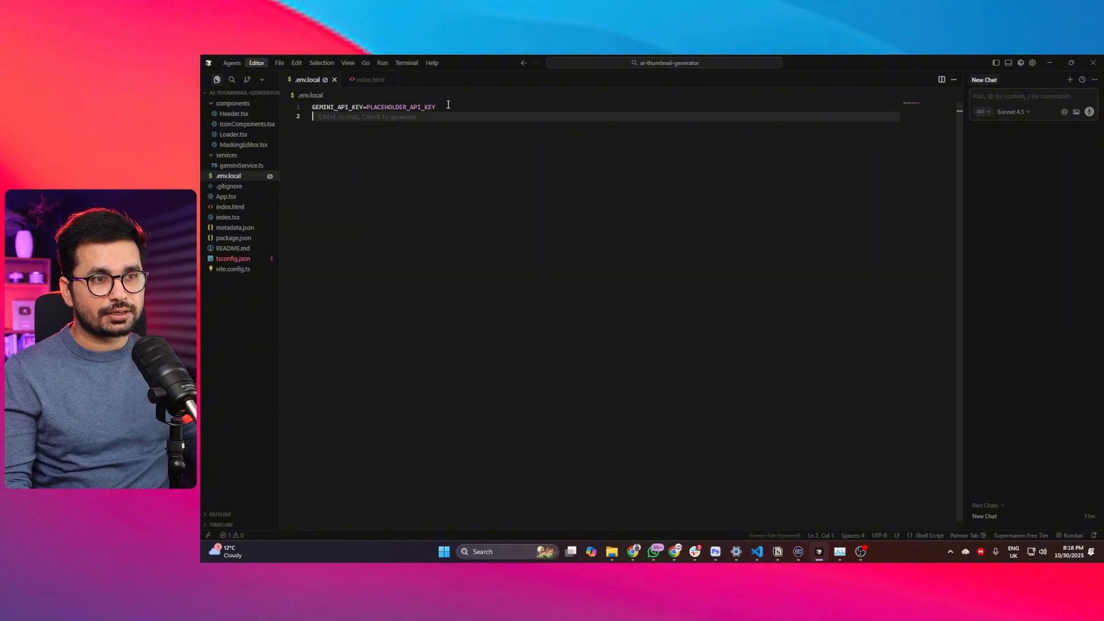
Step: Select the PLACEHOLDER_API_KEY value, then switch to the Agents workspace
double_click(401, 107)
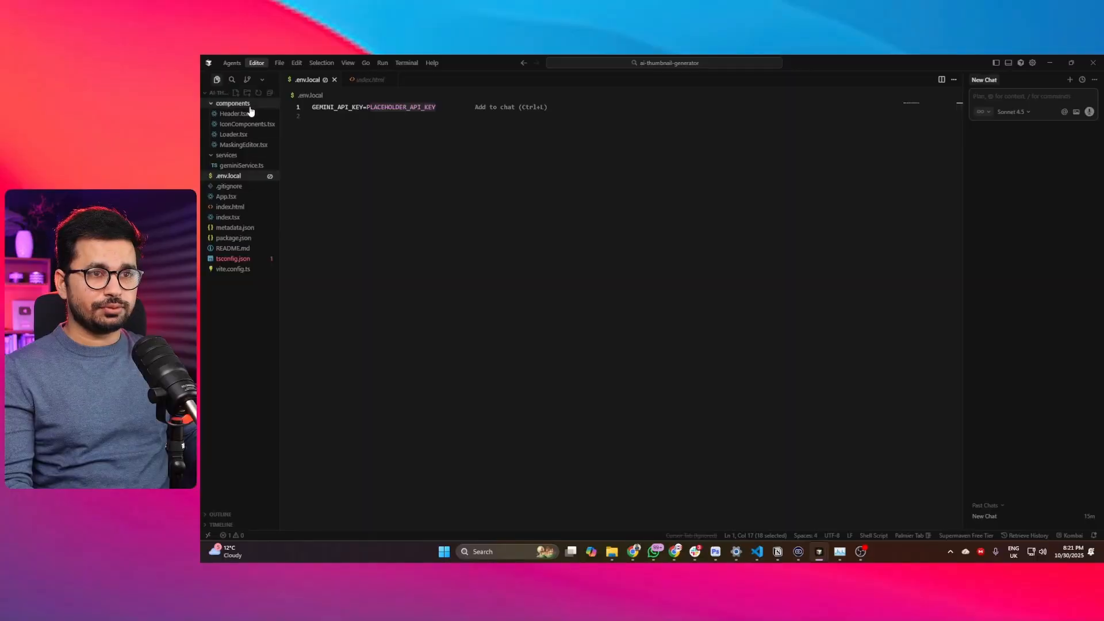
left_click(232, 63)
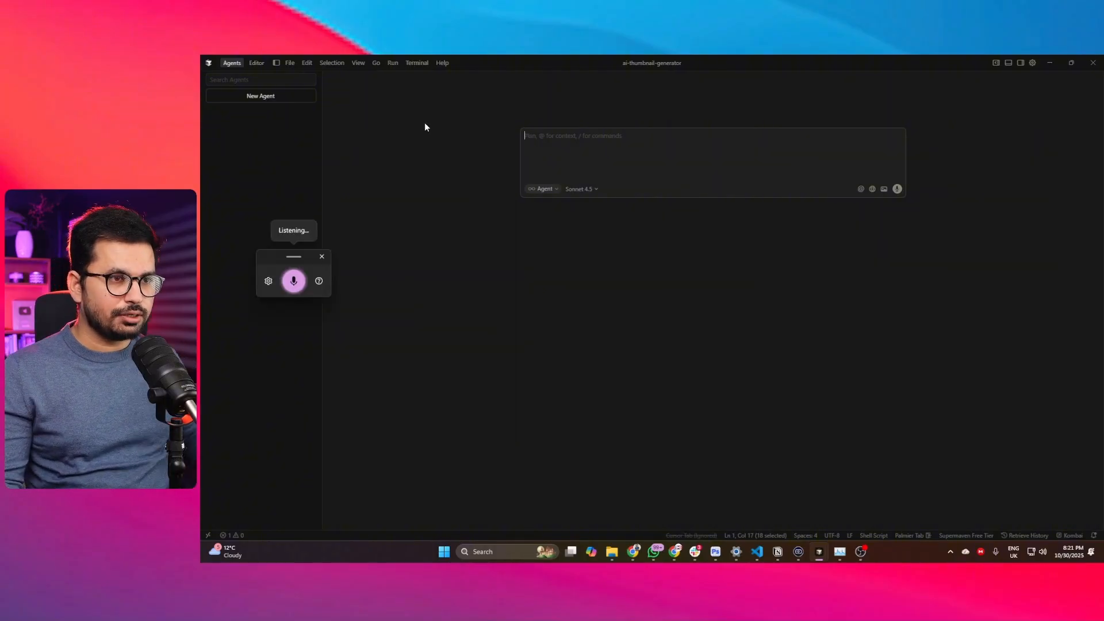
Step: Dictate the review-and-run project prompt and check Sonnet 4.5 in the model list
type("You are inside but yet project is reviewed understand it and then run this project")
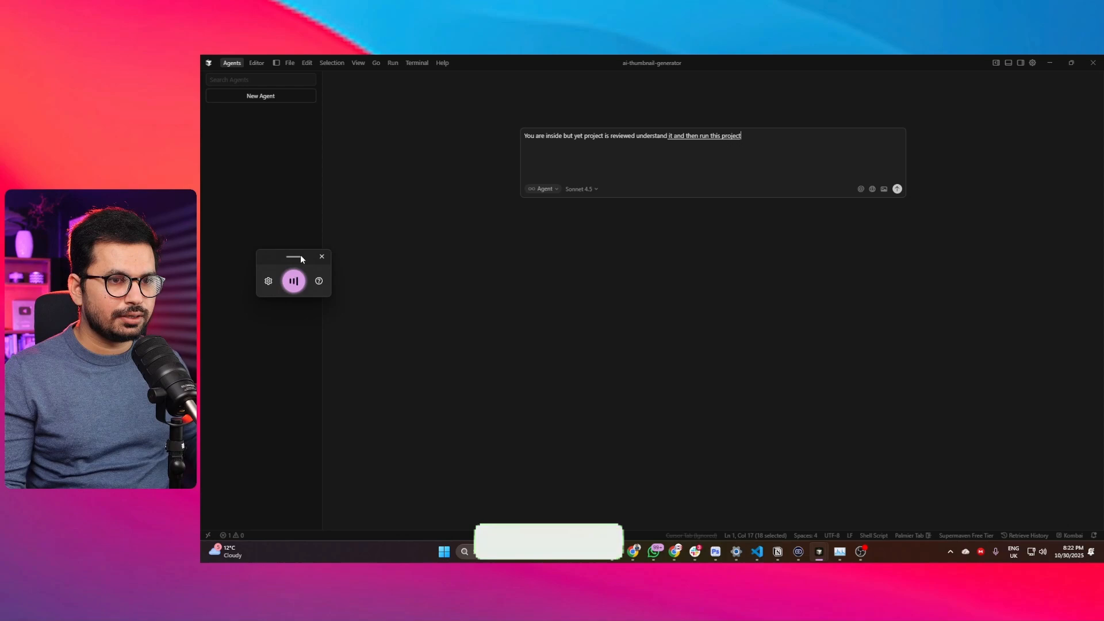
type("and also let me know what do you need from me to make this project functional")
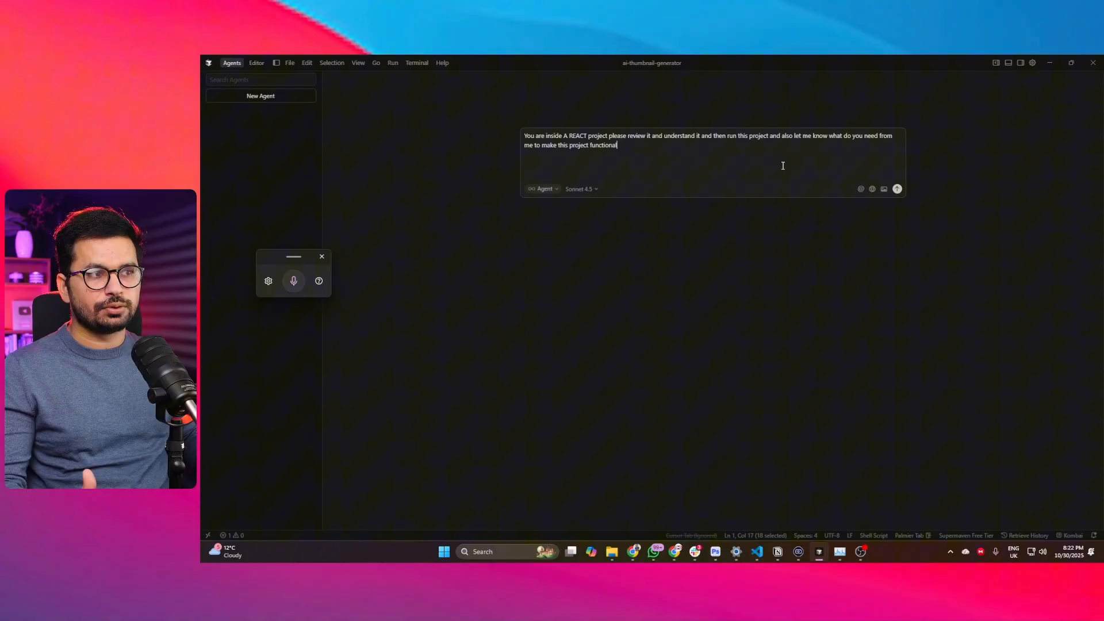
mouse_move(848, 100)
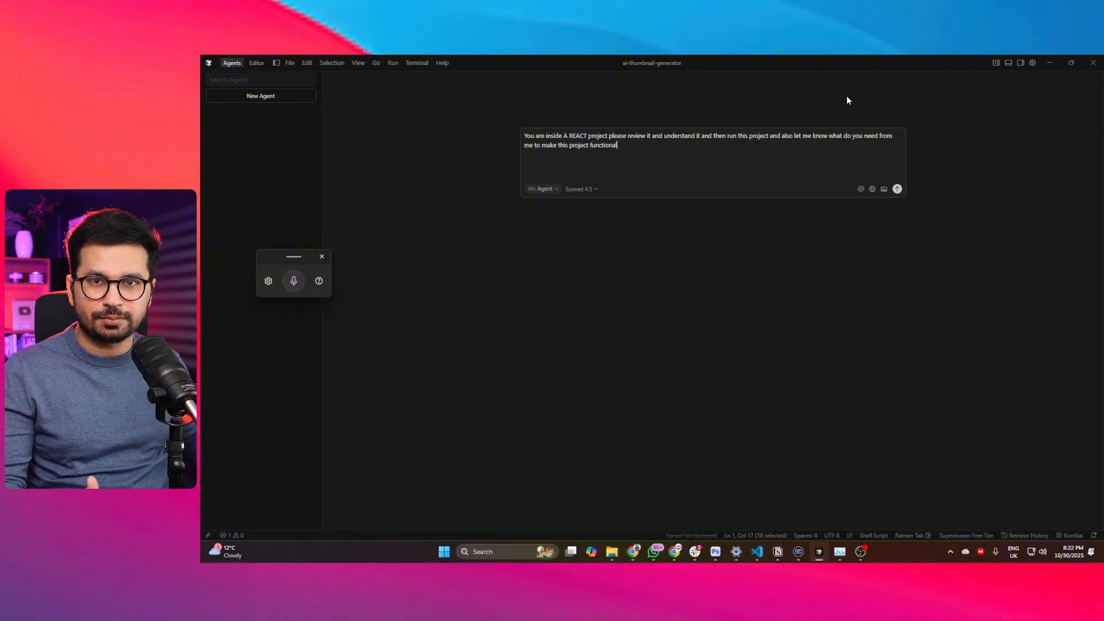
left_click(580, 189)
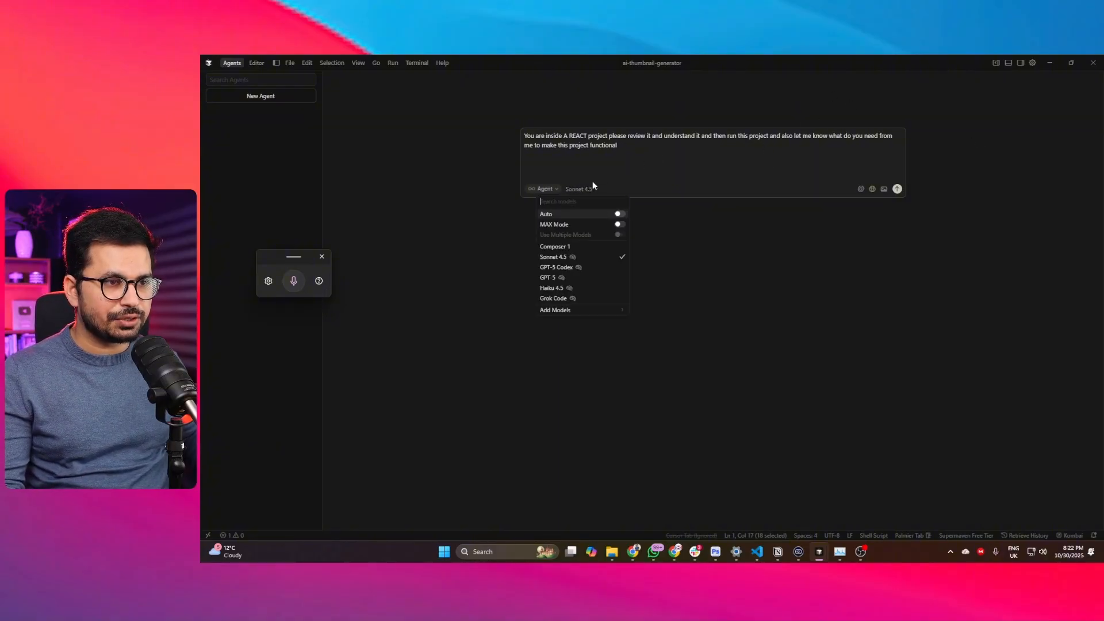
mouse_move(563, 267)
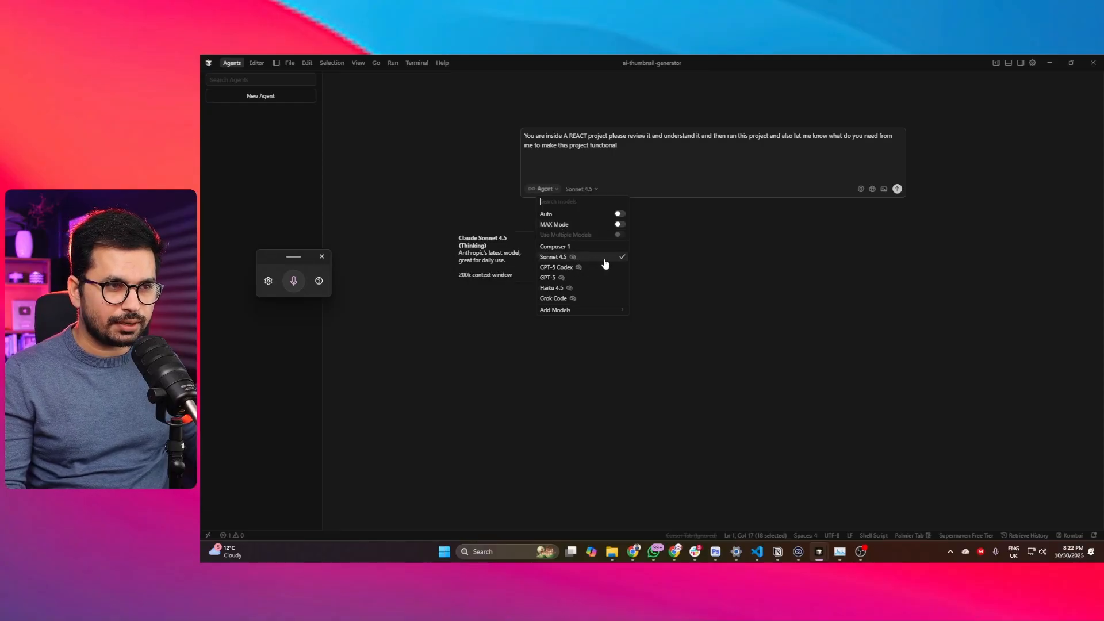
mouse_move(554, 247)
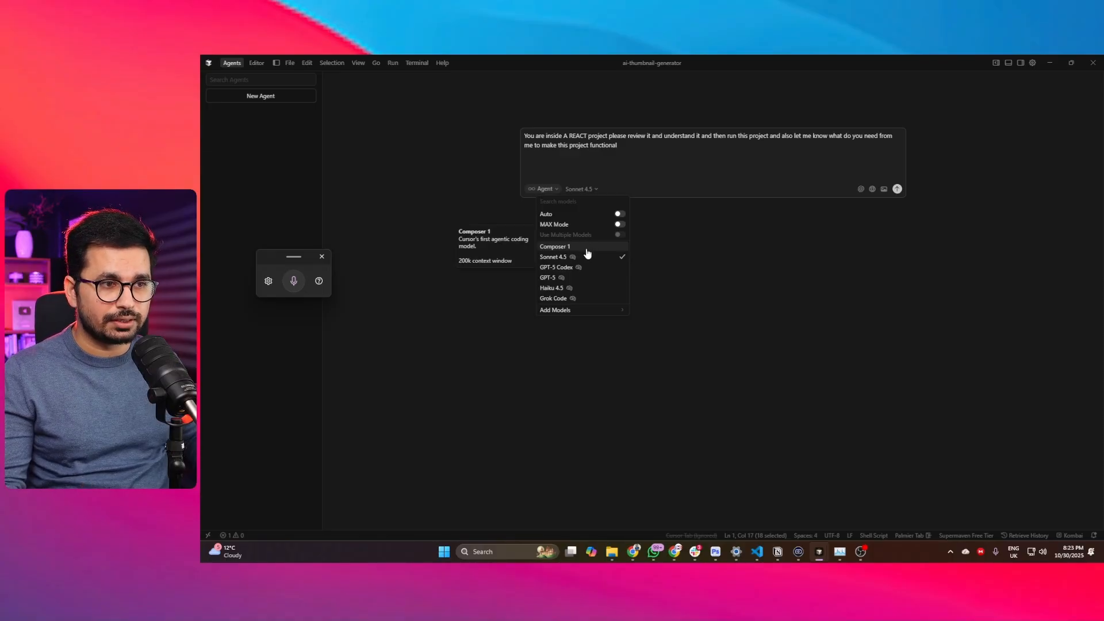
mouse_move(611, 255)
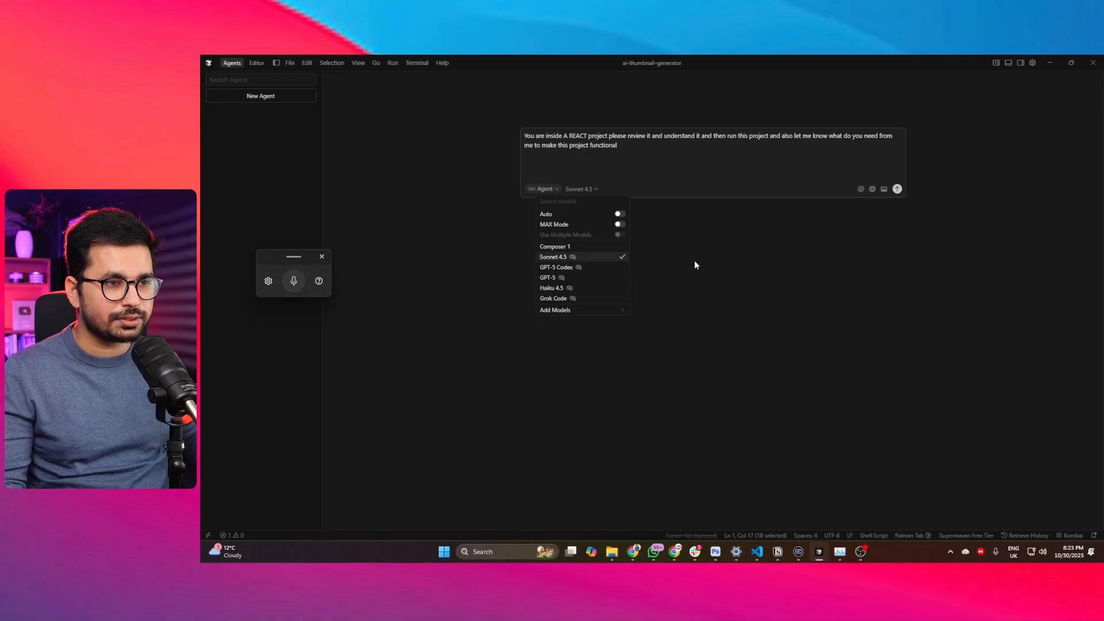
mouse_move(715, 310)
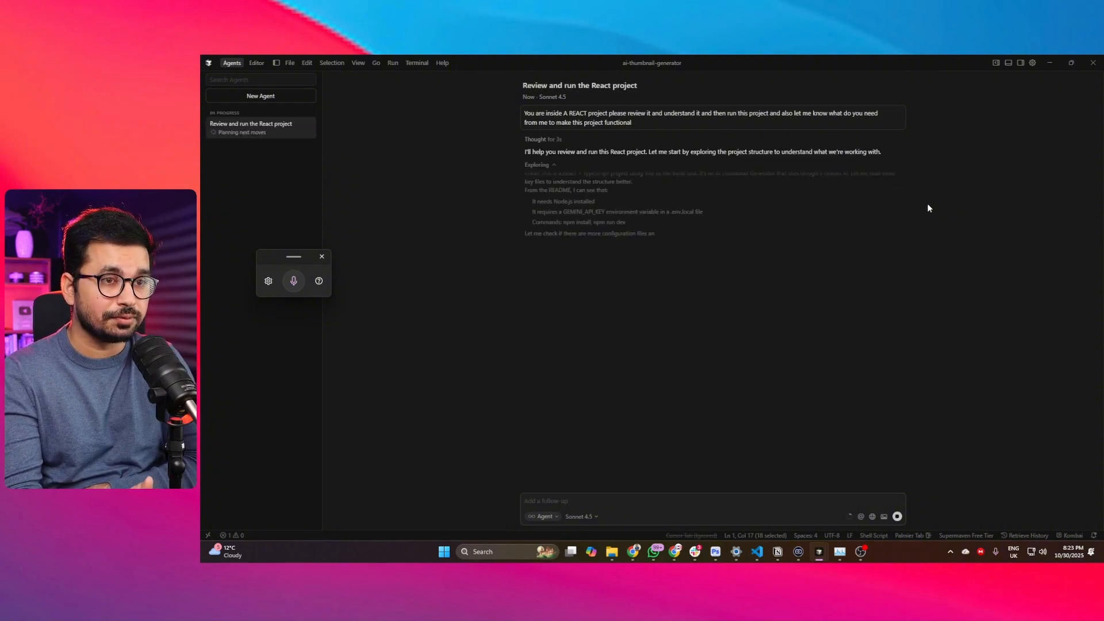
mouse_move(295, 98)
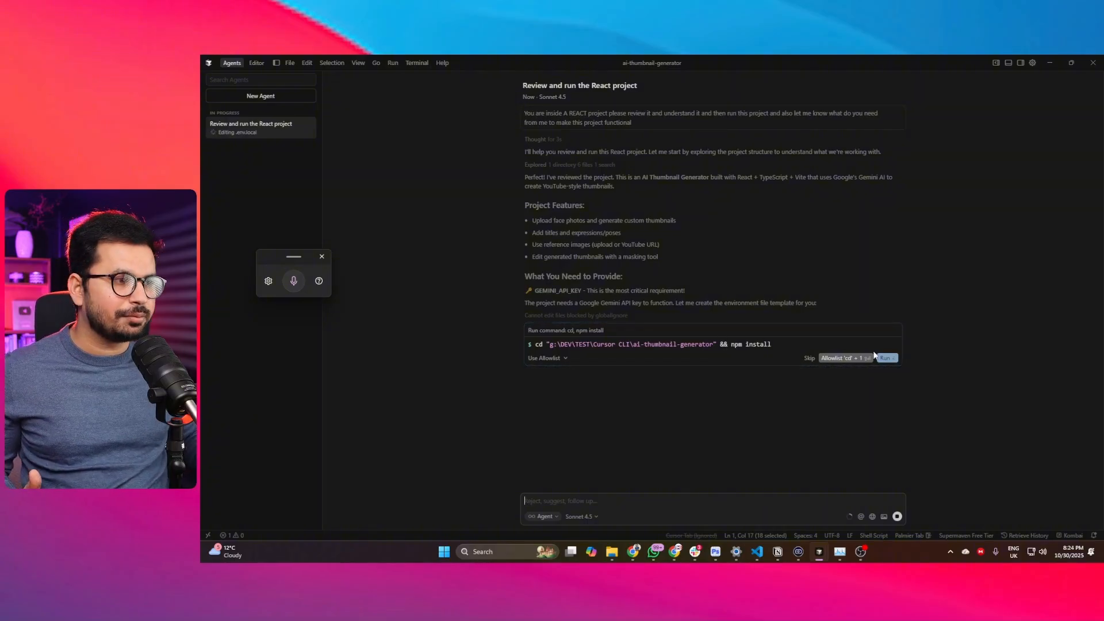
Step: Approve the npm install and dev server commands, and keep the new index.css
left_click(885, 358)
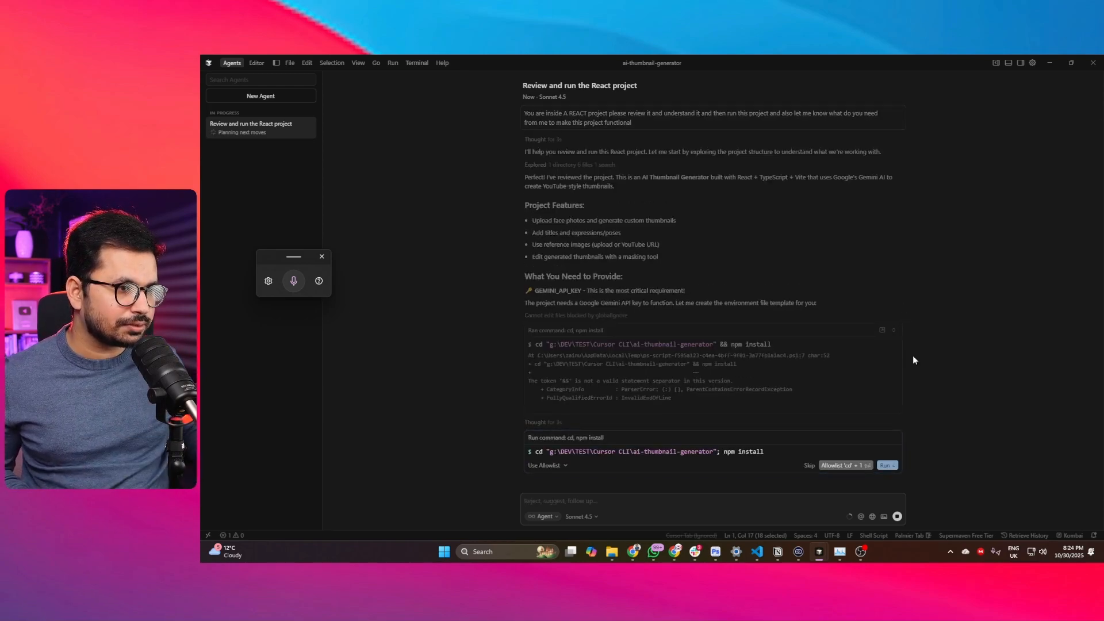
left_click(886, 465)
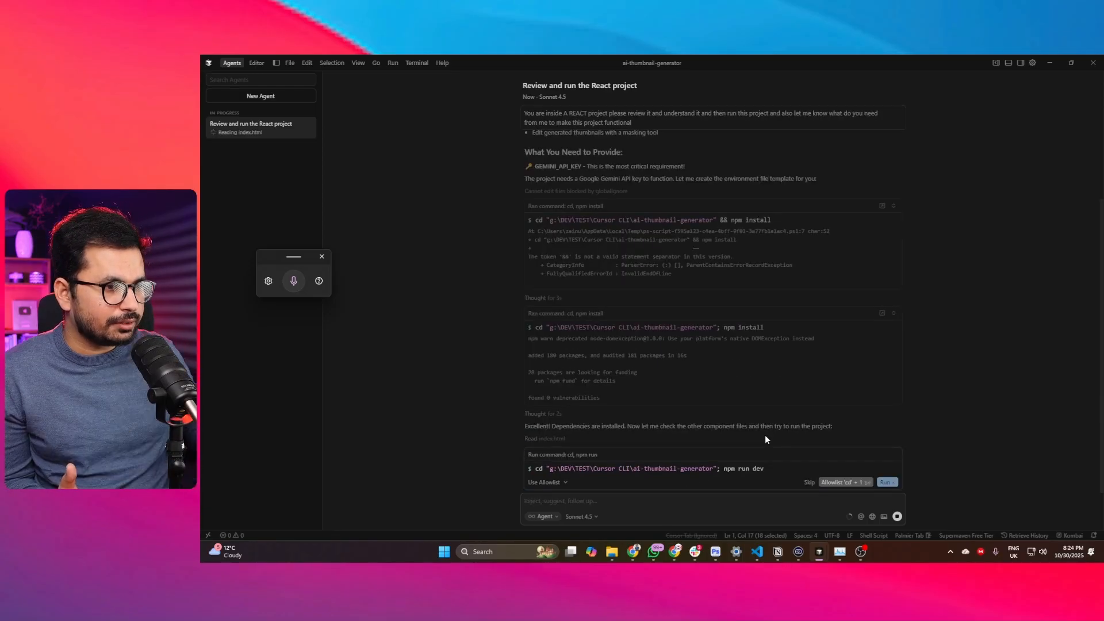
left_click(886, 483)
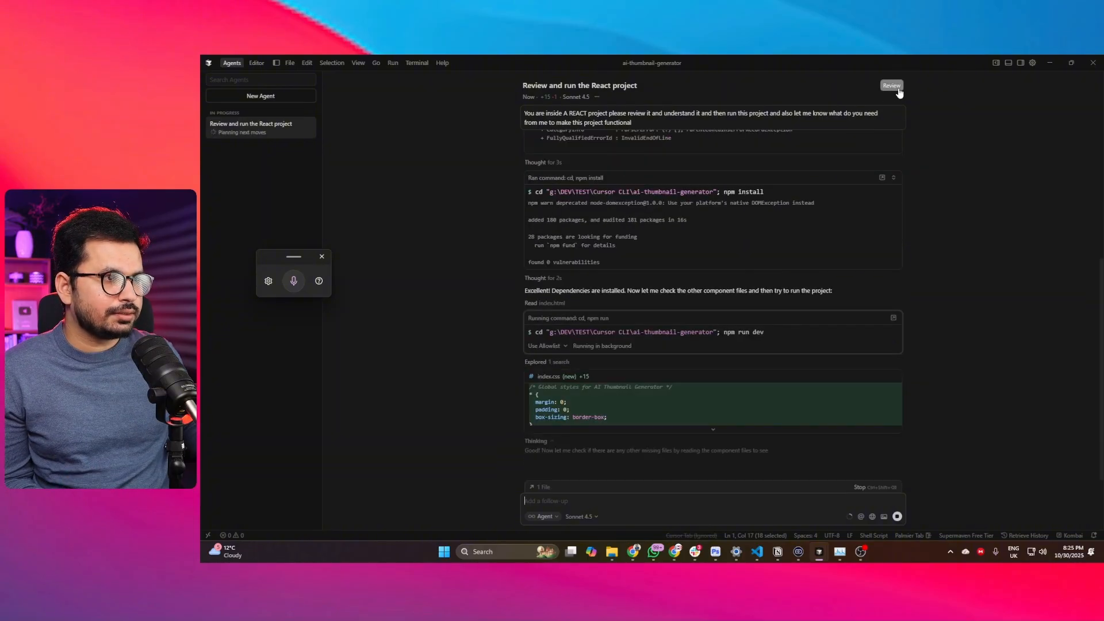
left_click(891, 85)
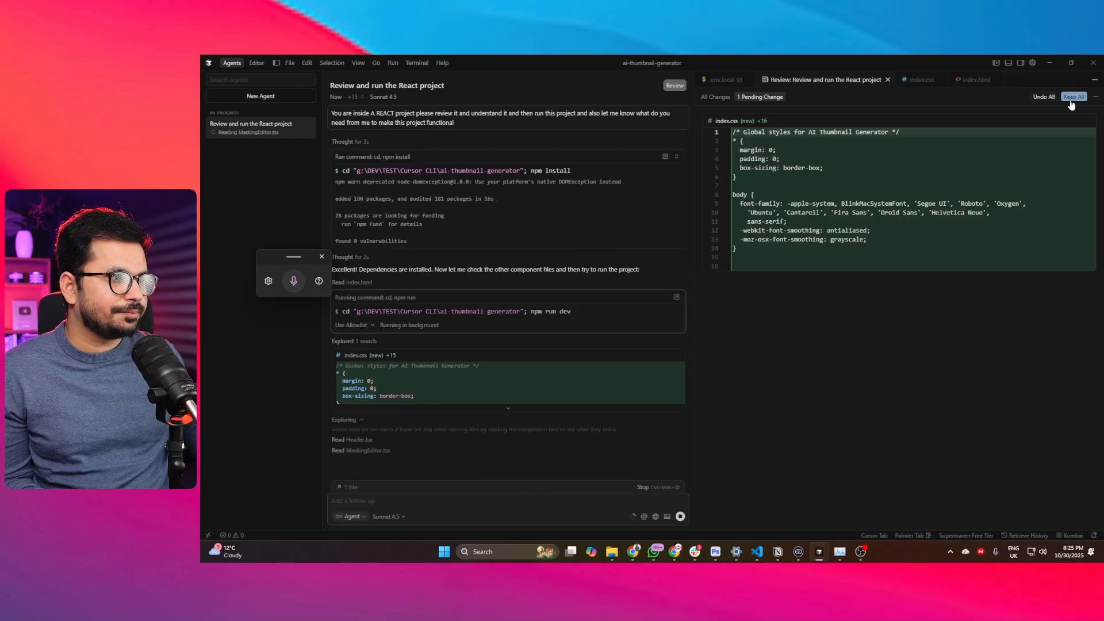
left_click(1074, 96)
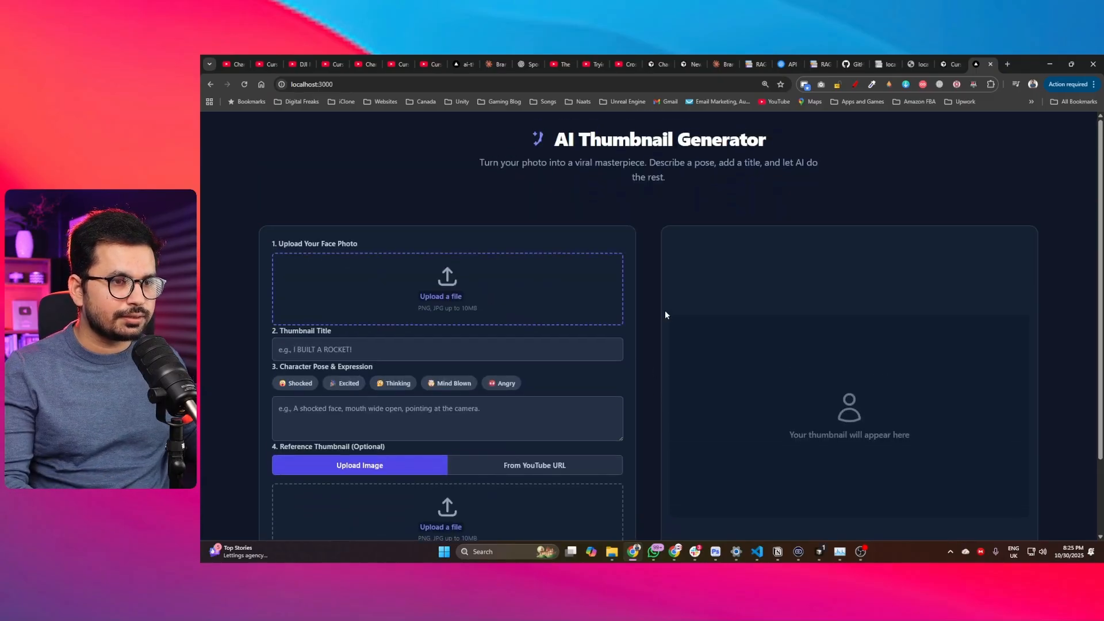
mouse_move(672, 539)
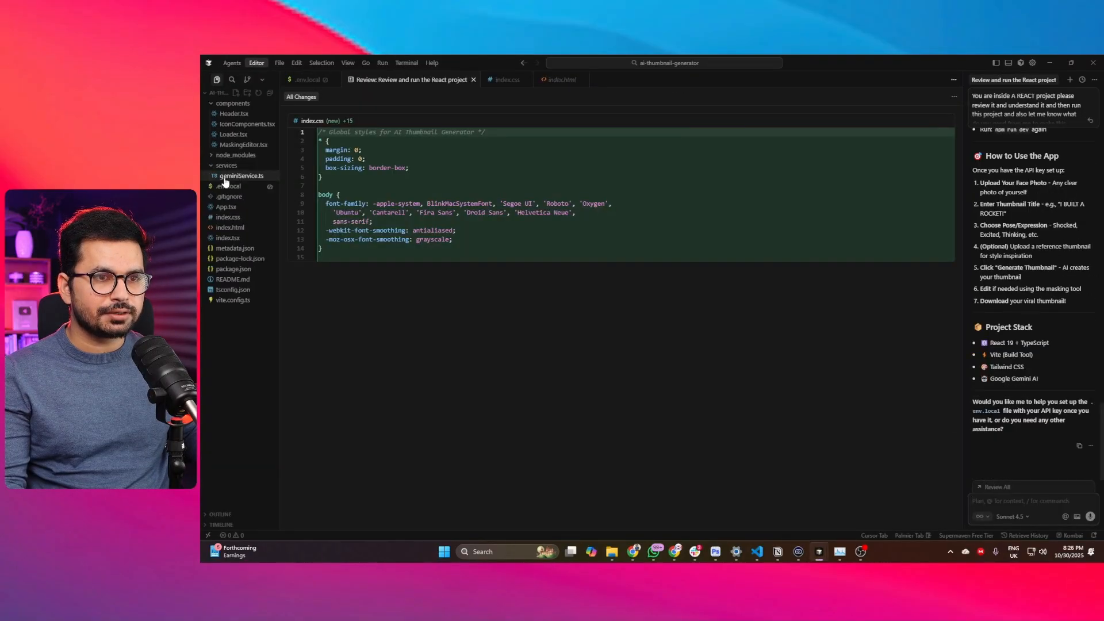
Step: Upload a face photo under Upload Your Face Photo on localhost:3000
left_click(229, 186)
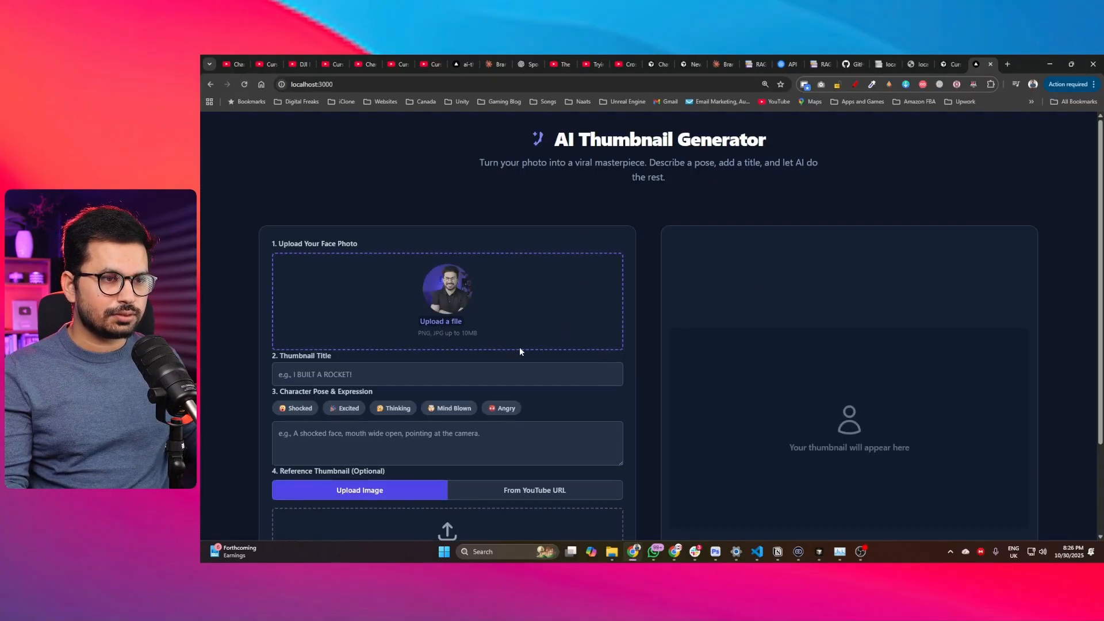
Step: Enter the 'I Tested Cursor' title, generate the thumbnail, and scroll to review it
scroll("down", 3)
type("I T")
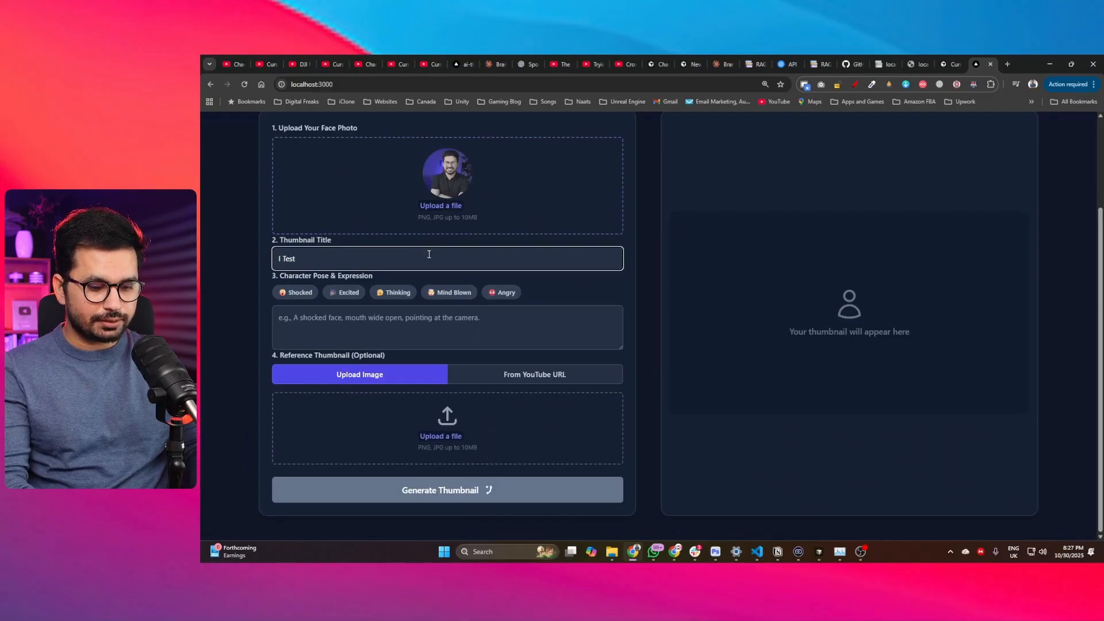
type("ested Cursor 2.0")
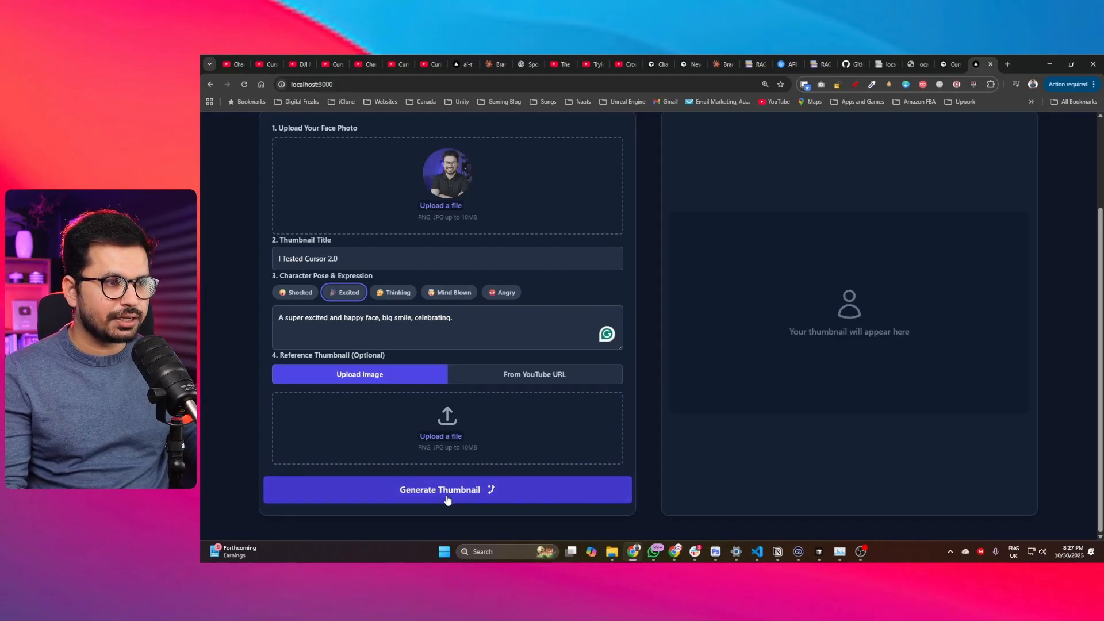
left_click(447, 489)
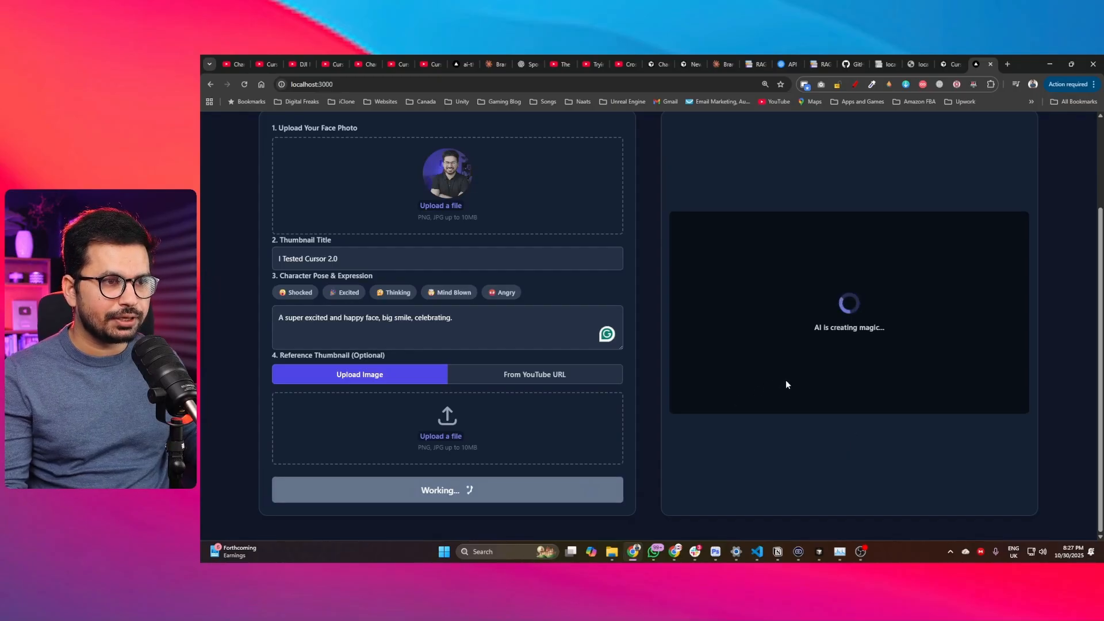
mouse_move(778, 363)
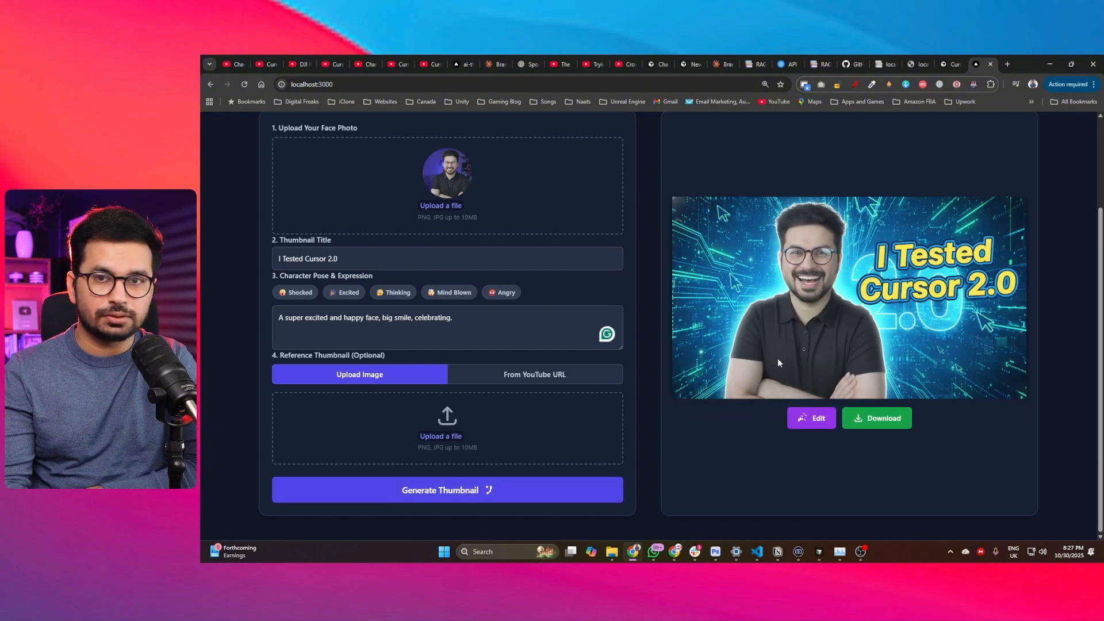
mouse_move(549, 281)
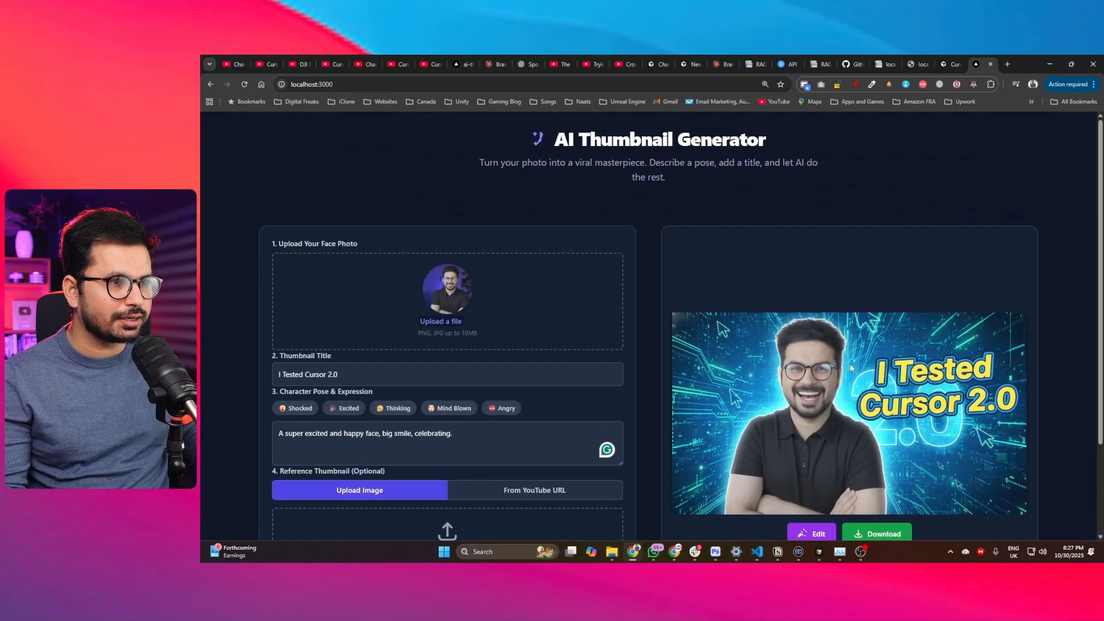
scroll("down", 3)
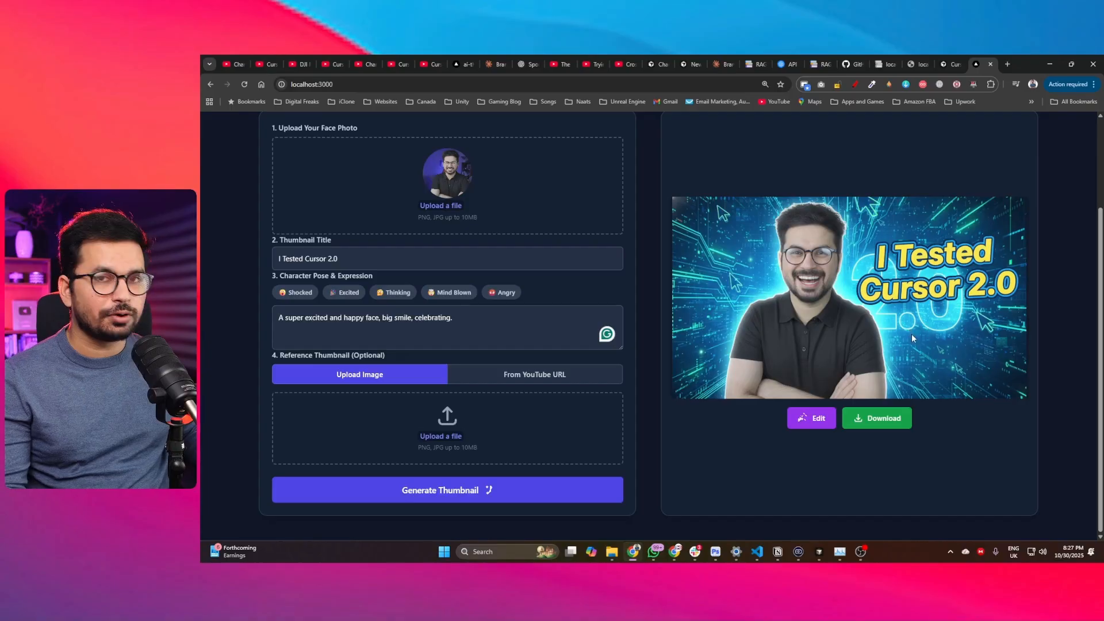
mouse_move(927, 346)
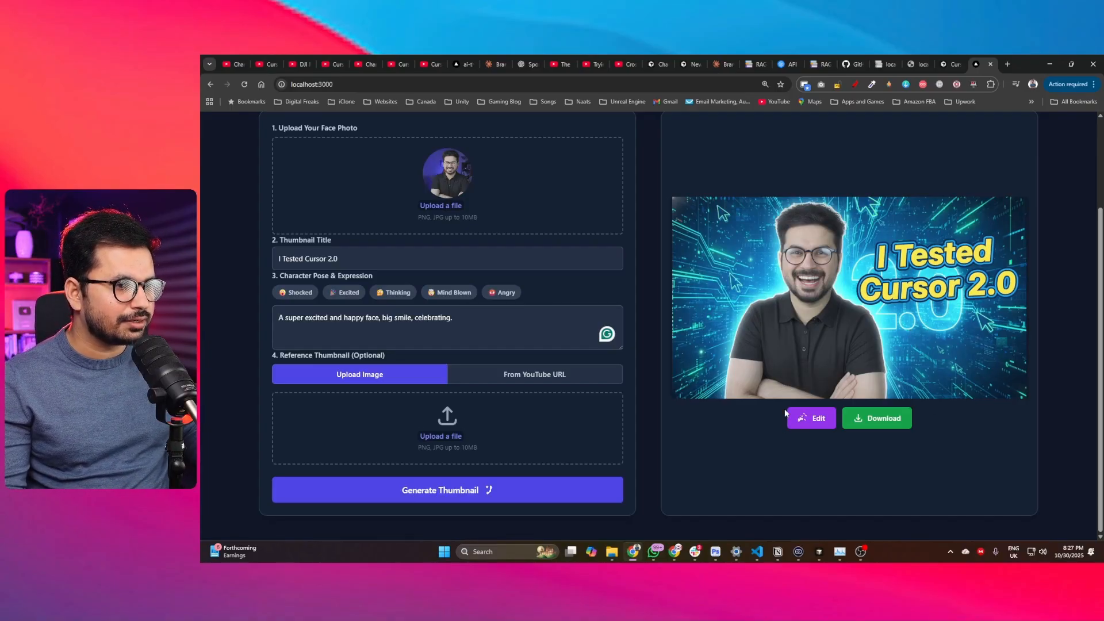
mouse_move(799, 552)
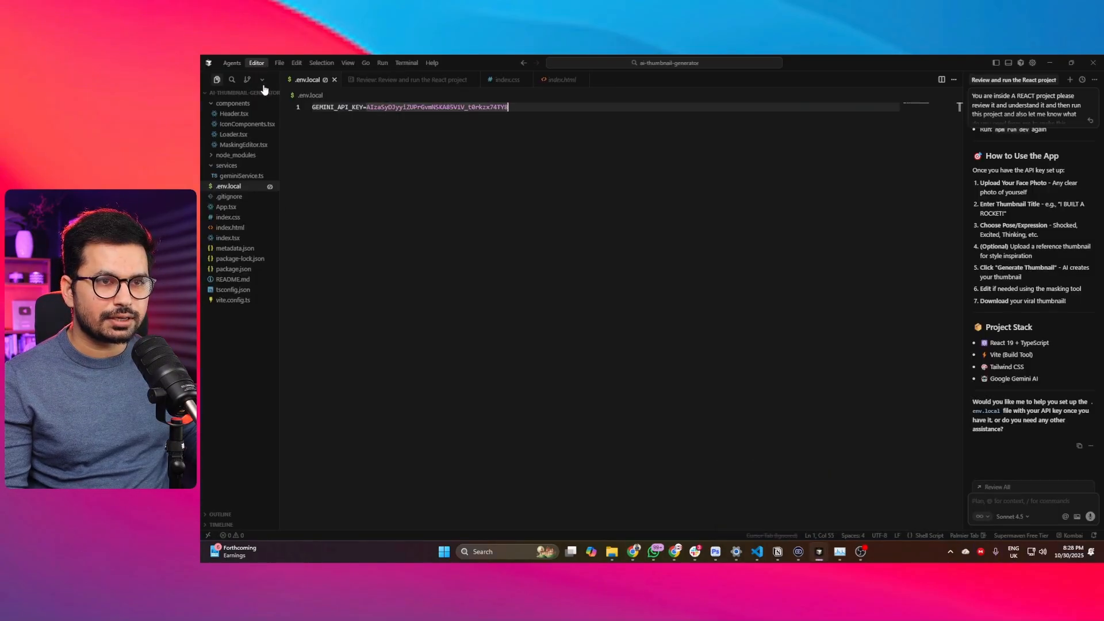
mouse_move(232, 63)
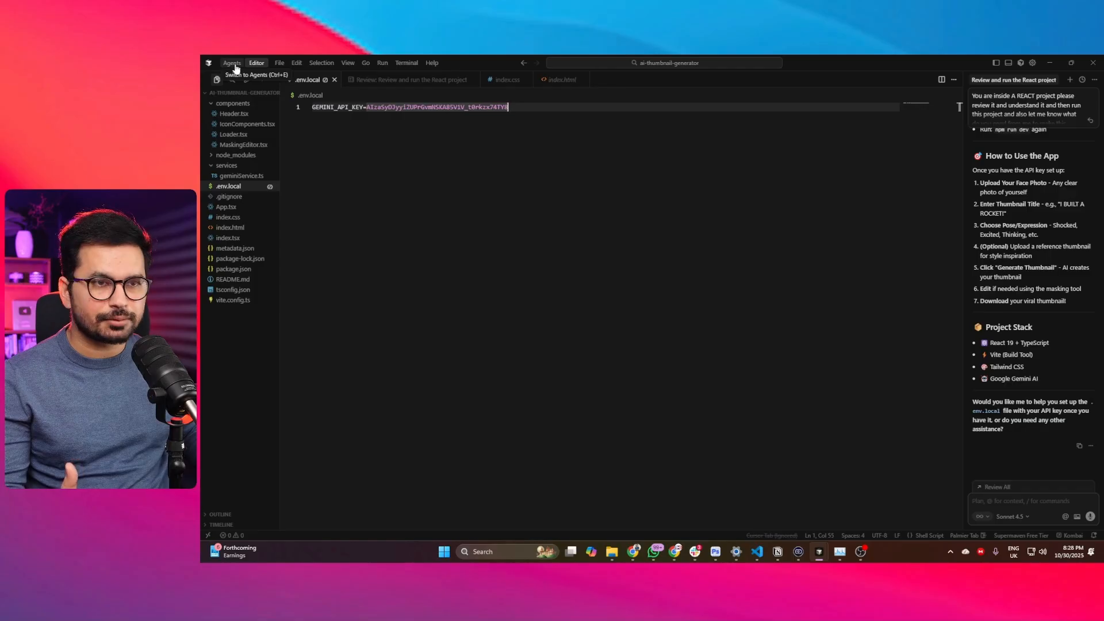
Step: Switch to the Agents layout and start an empty new agent prompt
left_click(231, 63)
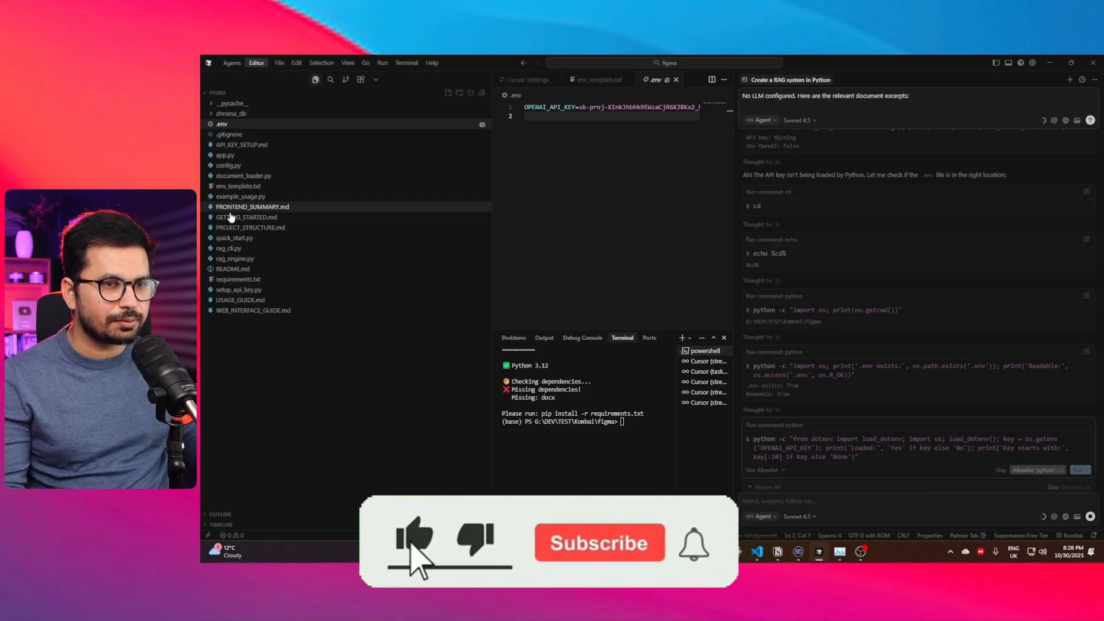
left_click(250, 226)
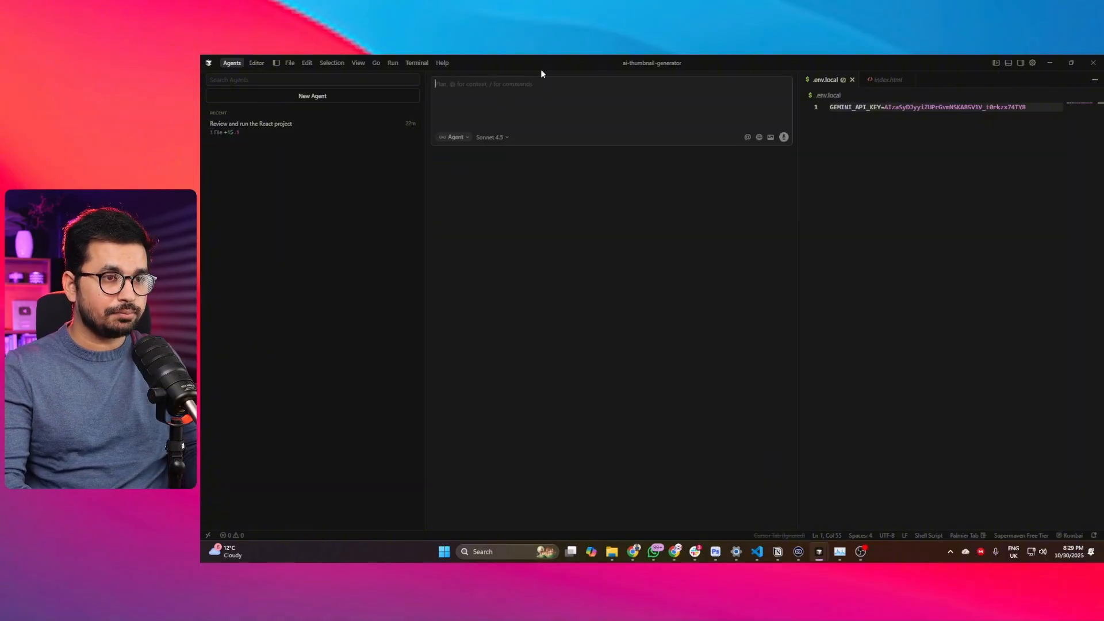
Step: Send a new agent 'Please review this code and let me know if there are any potential bugs'
type("Please review this code and let me know if there are any potential bugs")
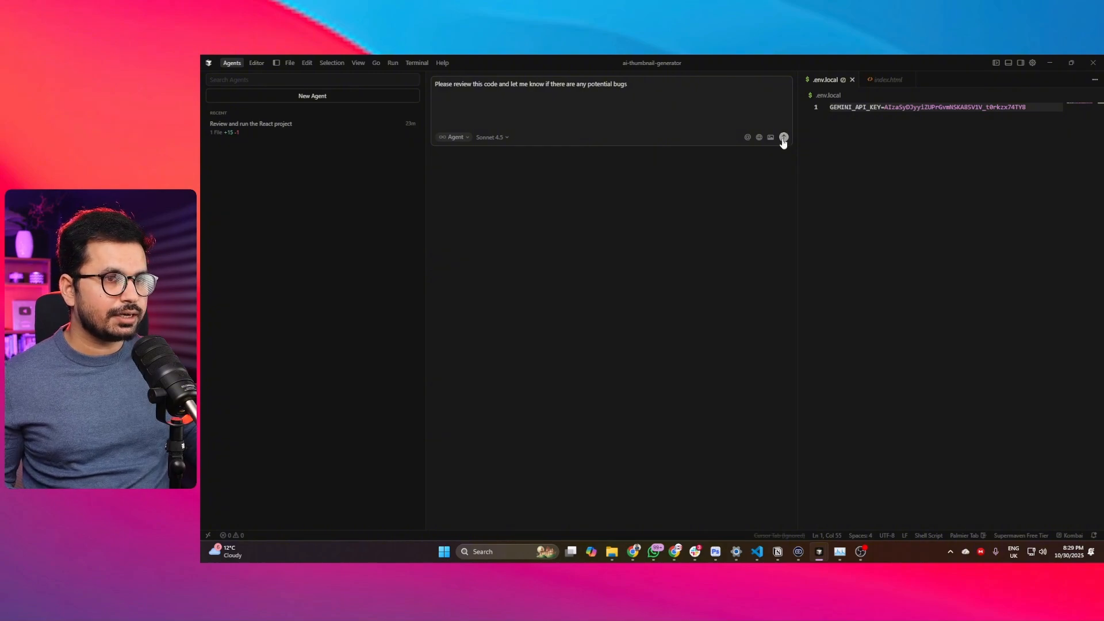
left_click(784, 137)
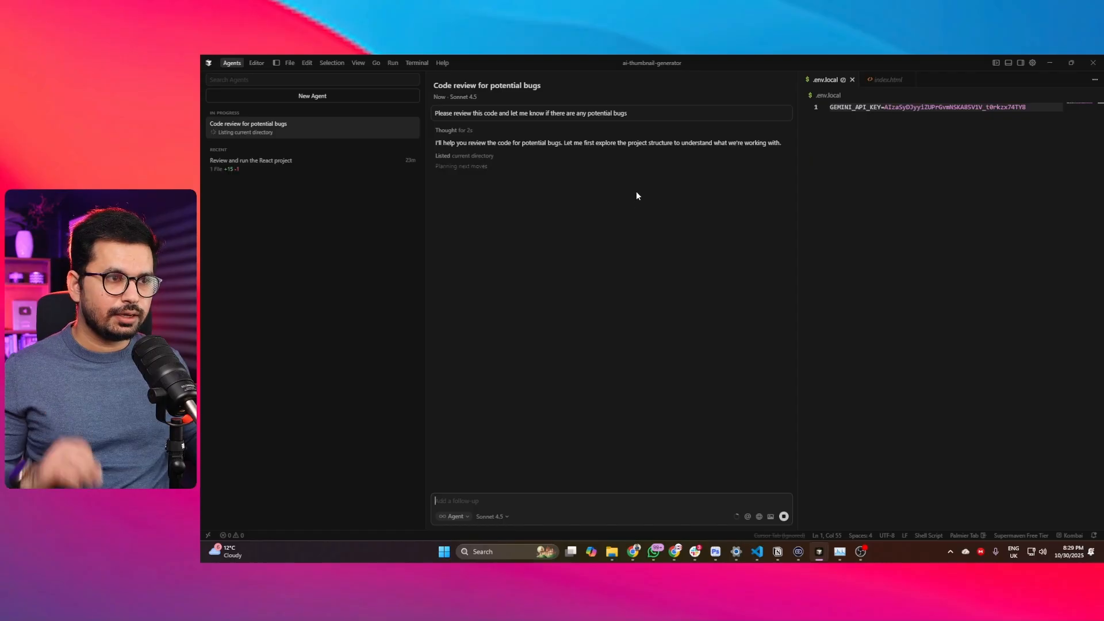
left_click(251, 162)
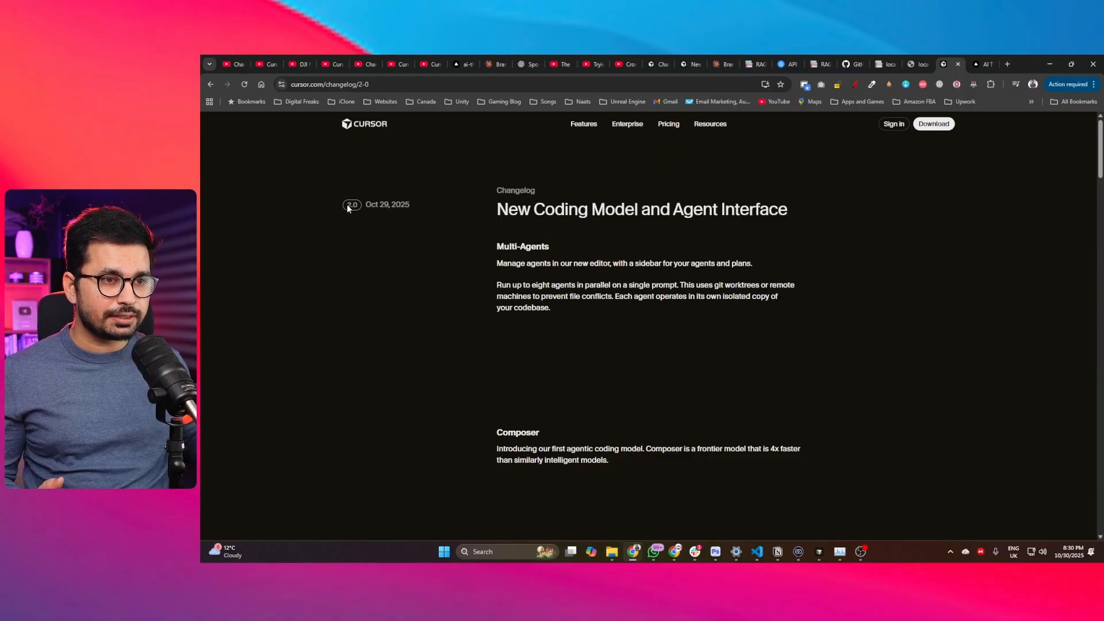
Step: Highlight the 'Composer is a frontier model' sentence on the 2.0 changelog page
left_click_drag(515, 190, 620, 211)
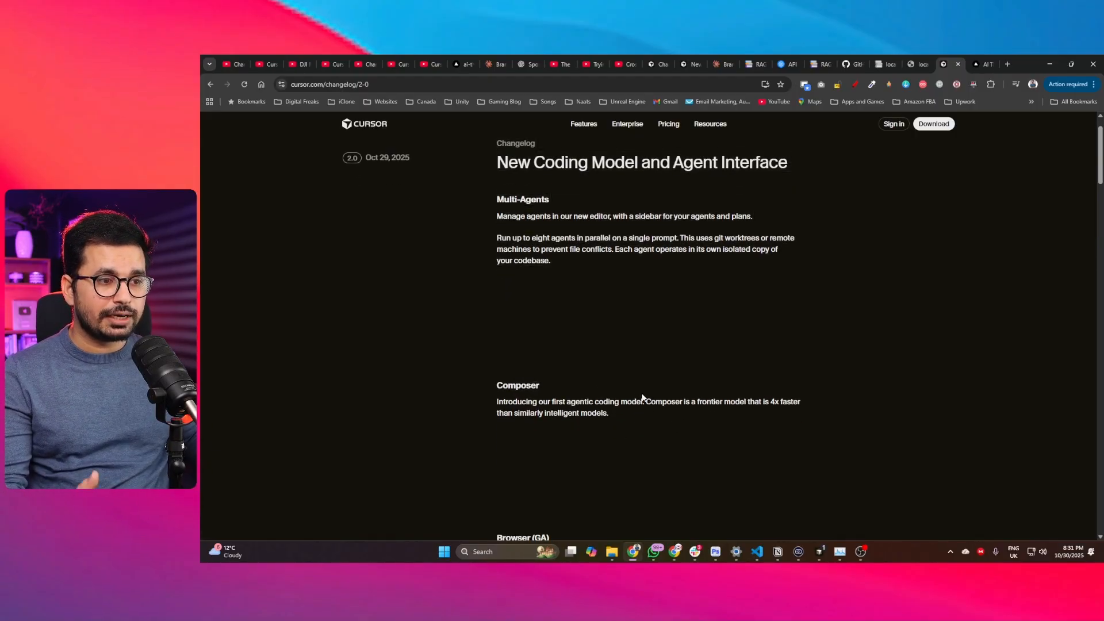
left_click_drag(646, 401, 695, 401)
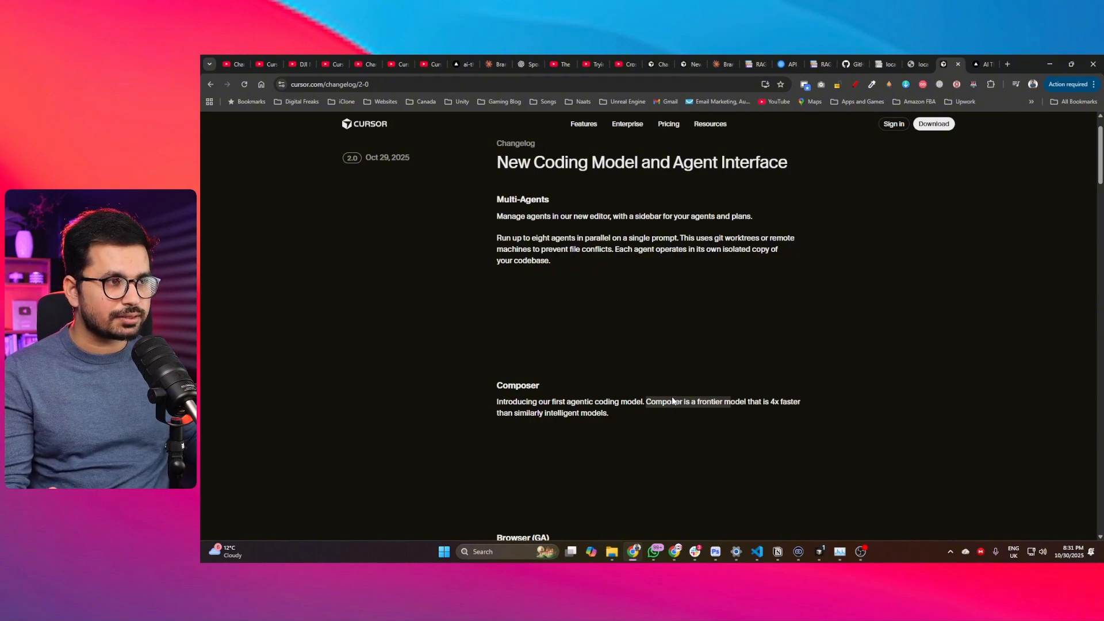
mouse_move(766, 417)
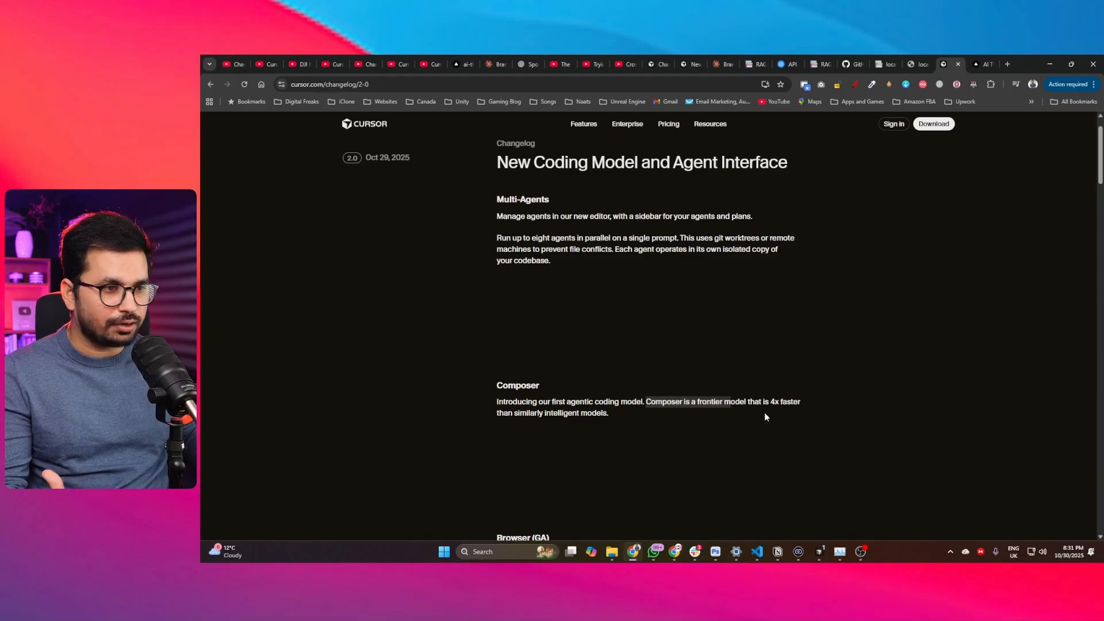
Step: Scroll the Cursor 2.0 changelog down to the Browser (GA) and Improved Code Review sections
scroll("down", 3)
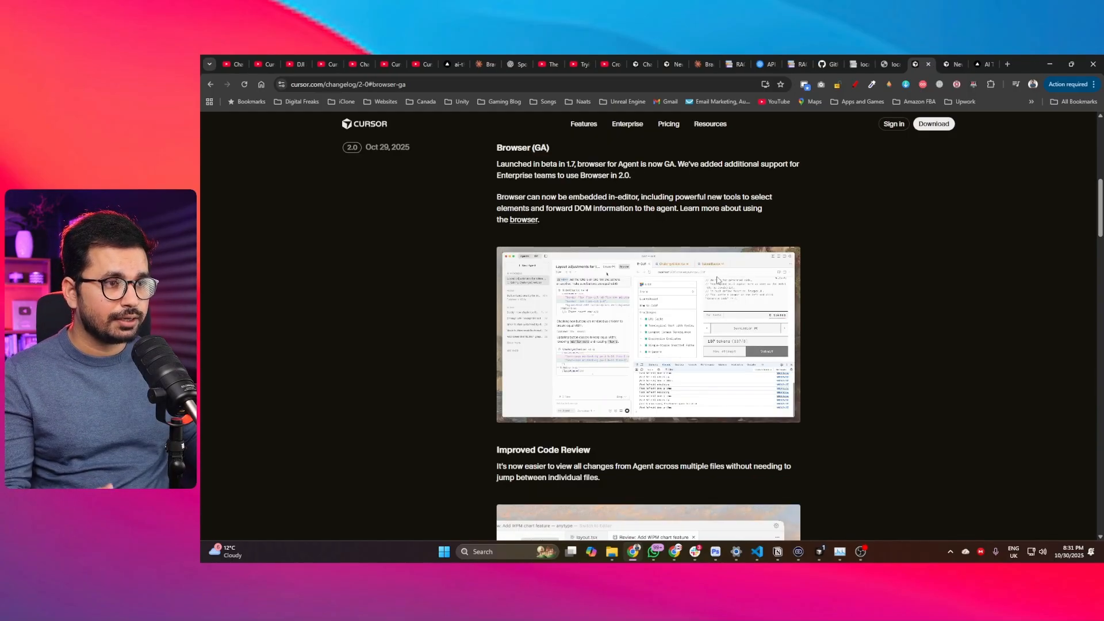
mouse_move(799, 279)
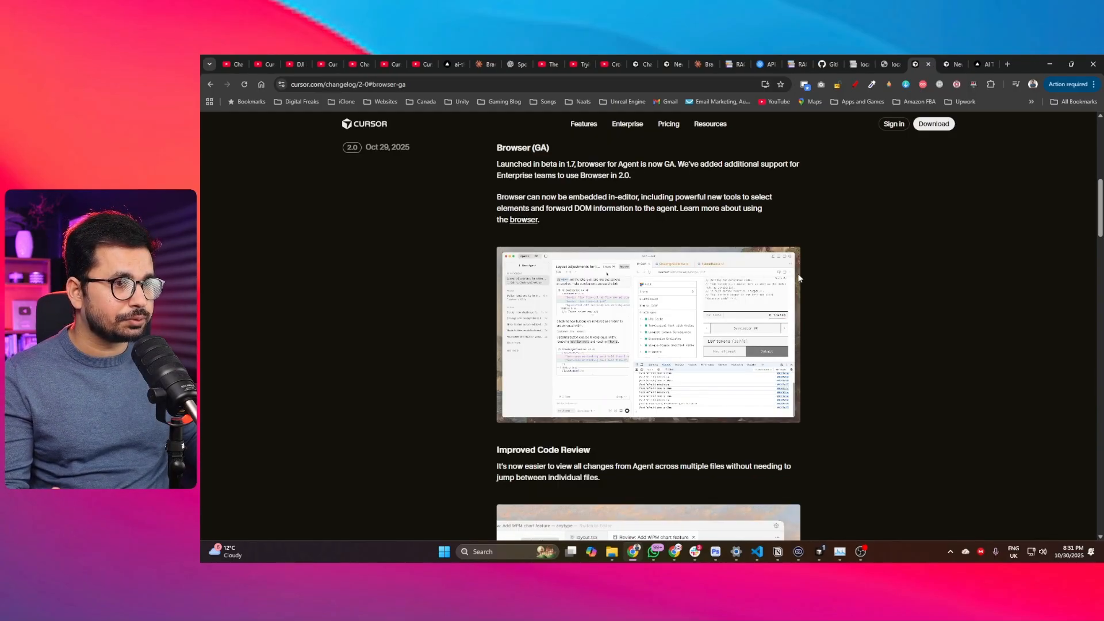
mouse_move(732, 270)
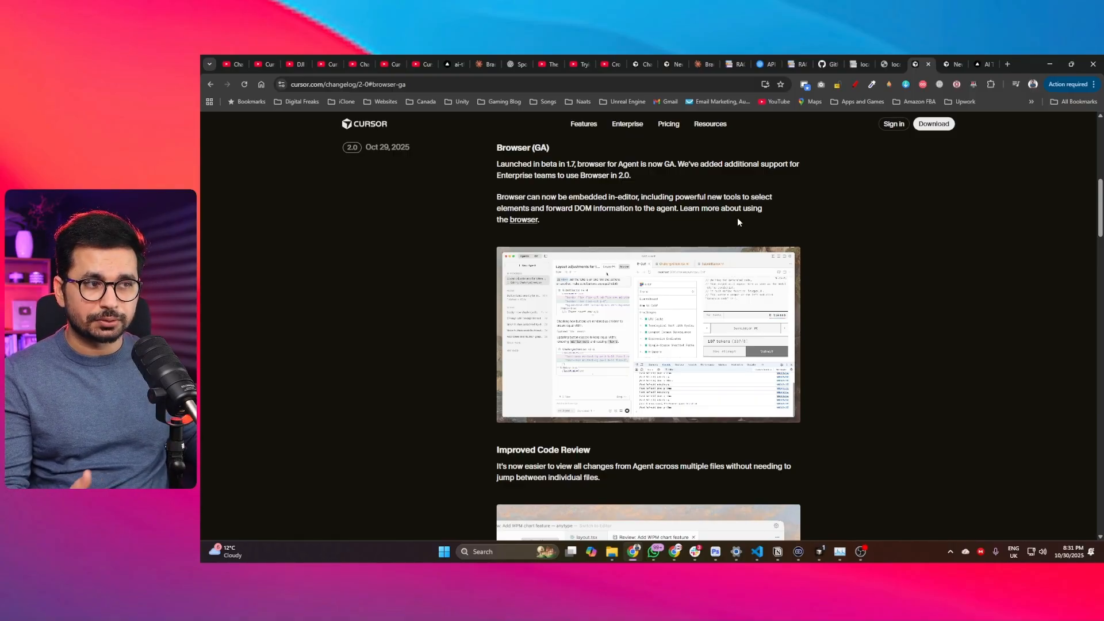
mouse_move(622, 352)
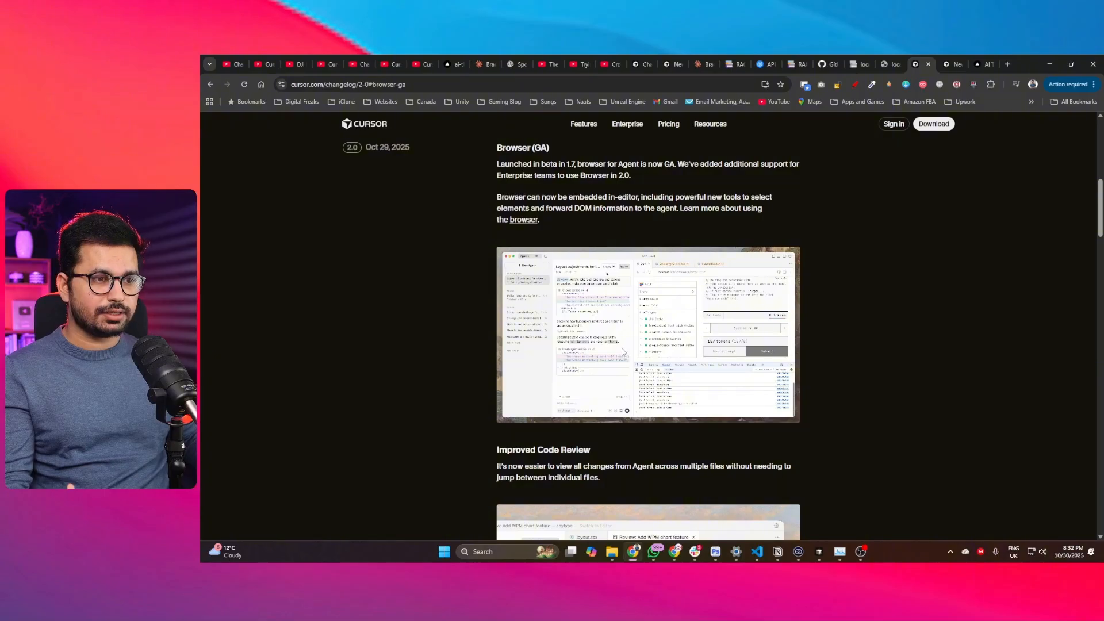
mouse_move(808, 301)
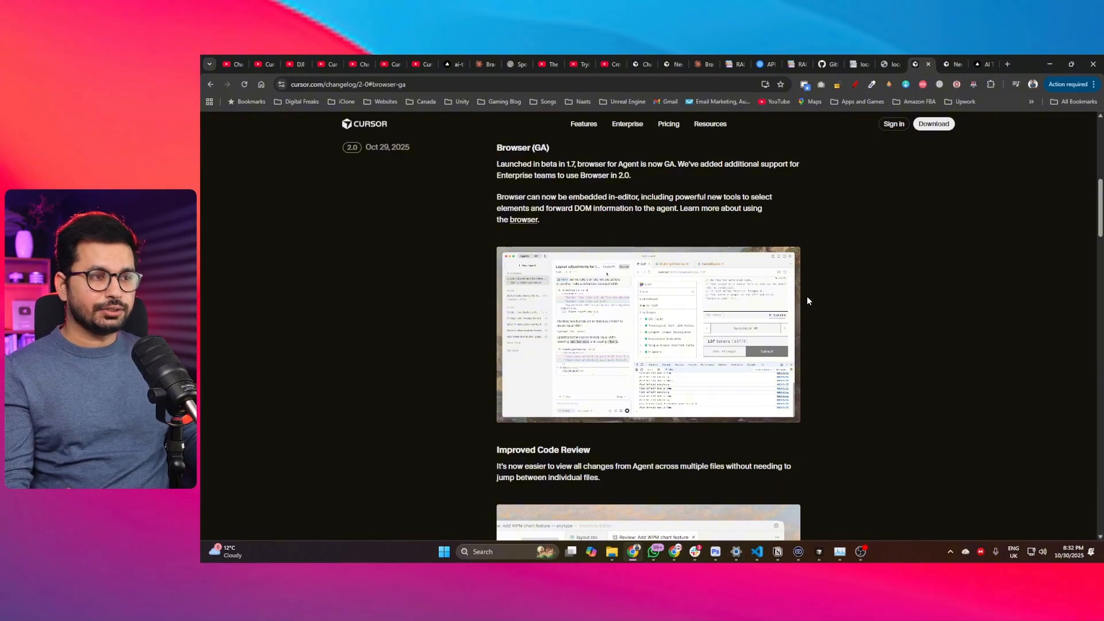
mouse_move(764, 370)
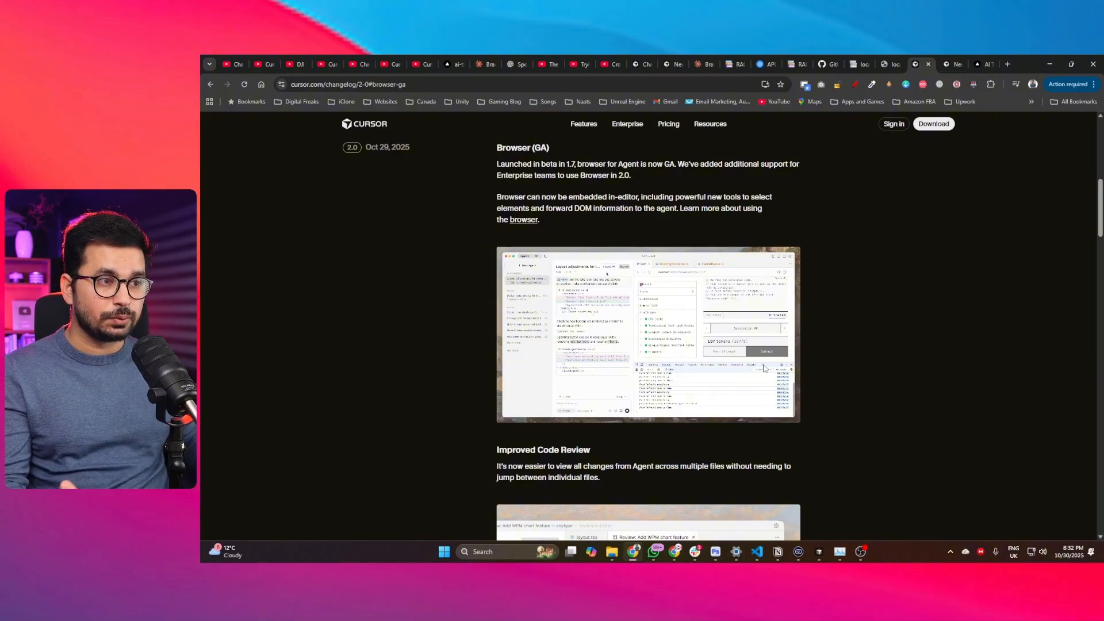
mouse_move(509, 266)
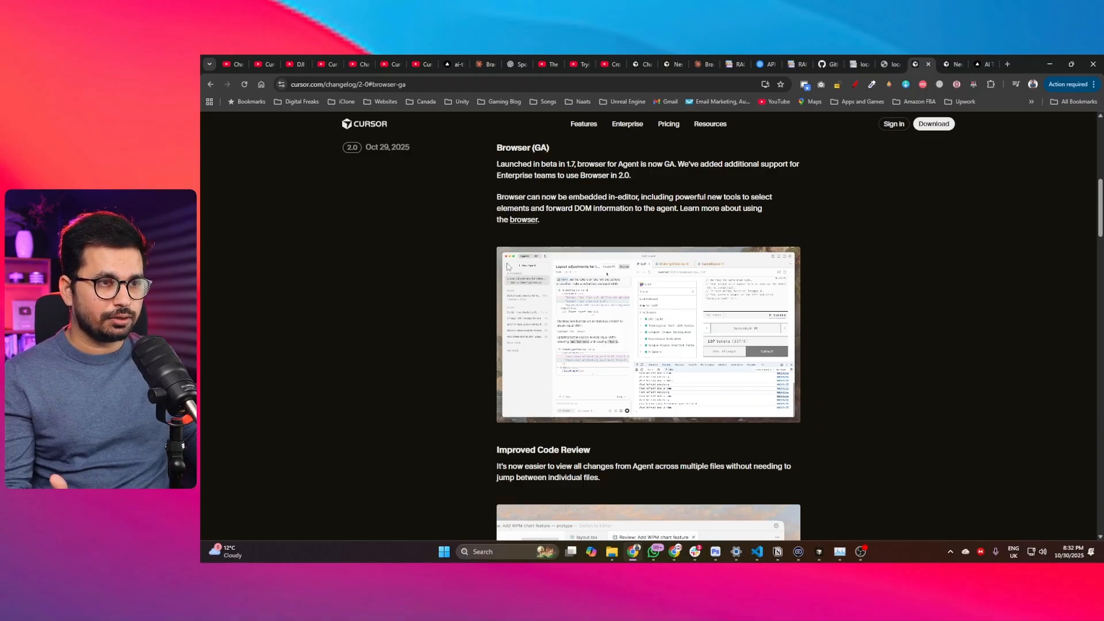
mouse_move(641, 178)
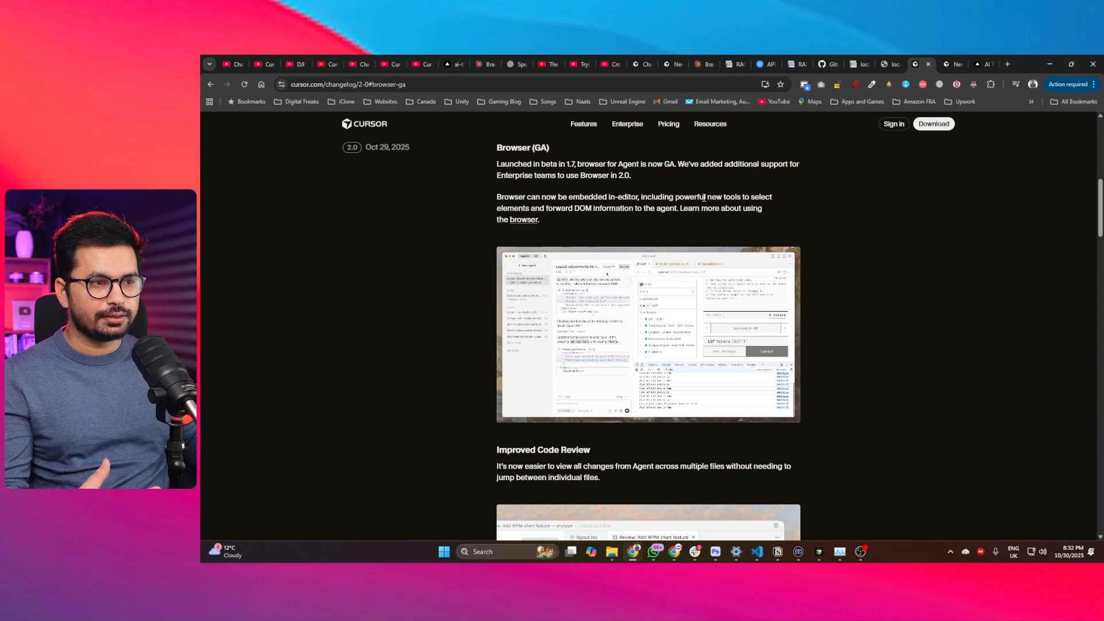
mouse_move(896, 258)
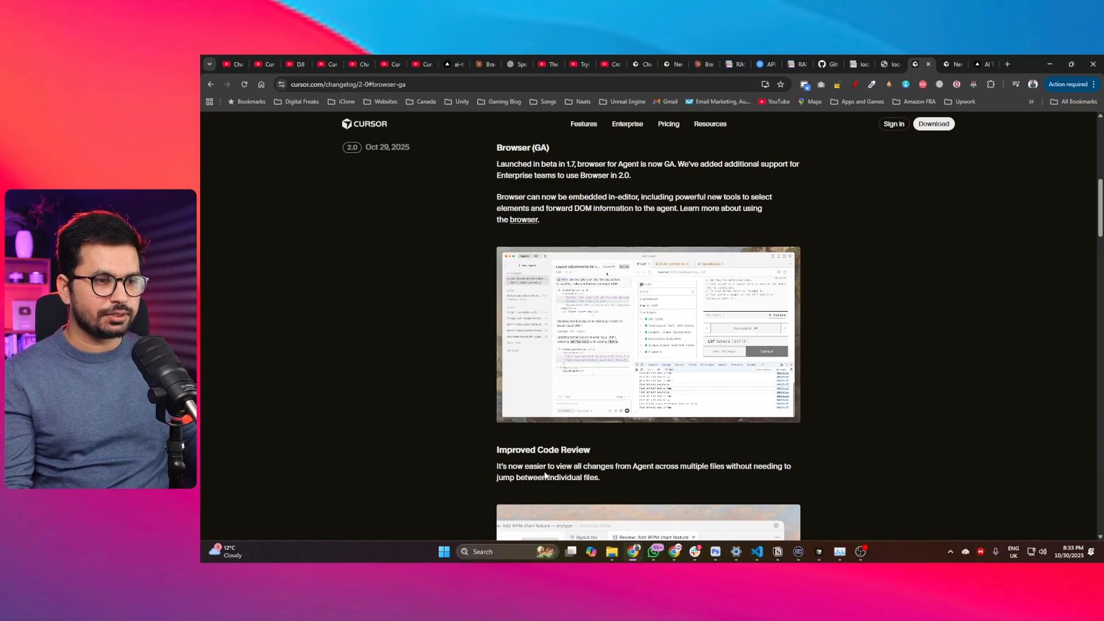
mouse_move(701, 472)
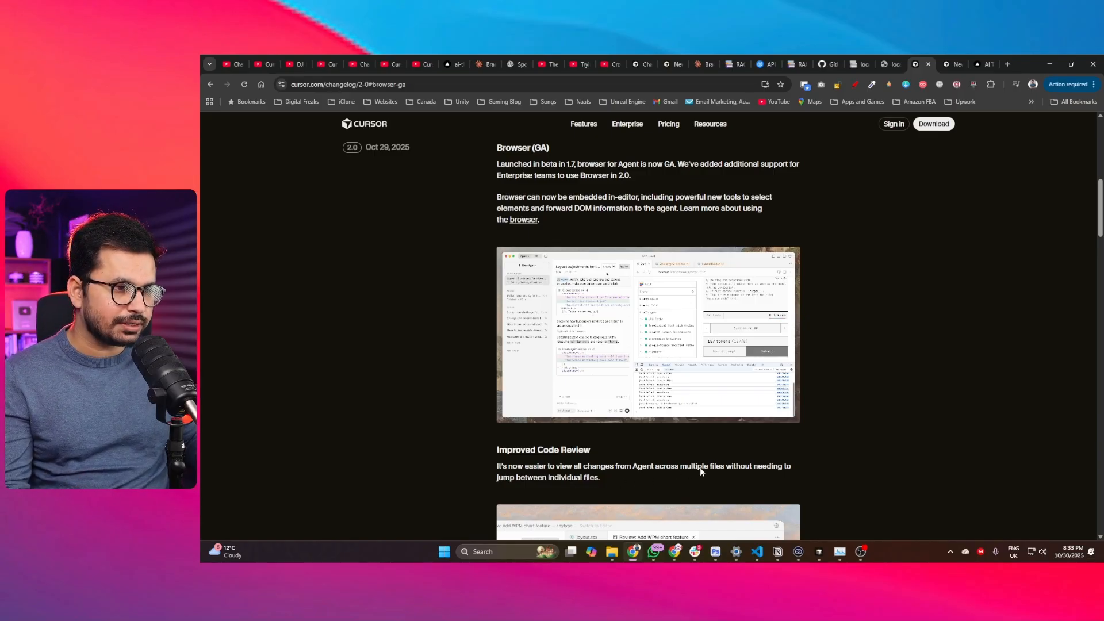
mouse_move(758, 459)
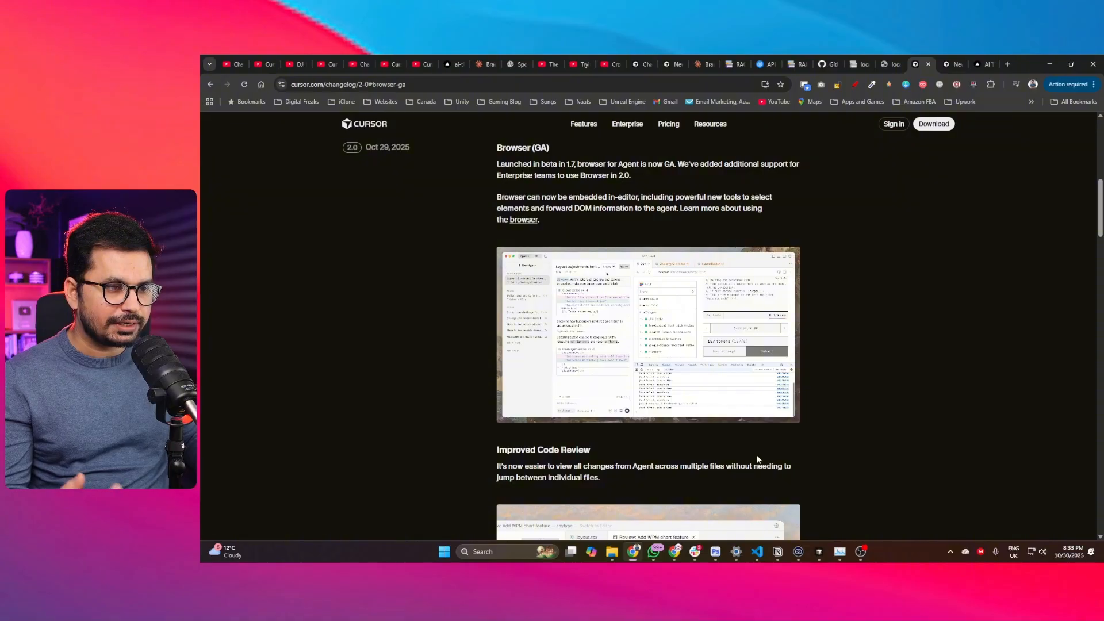
mouse_move(443, 452)
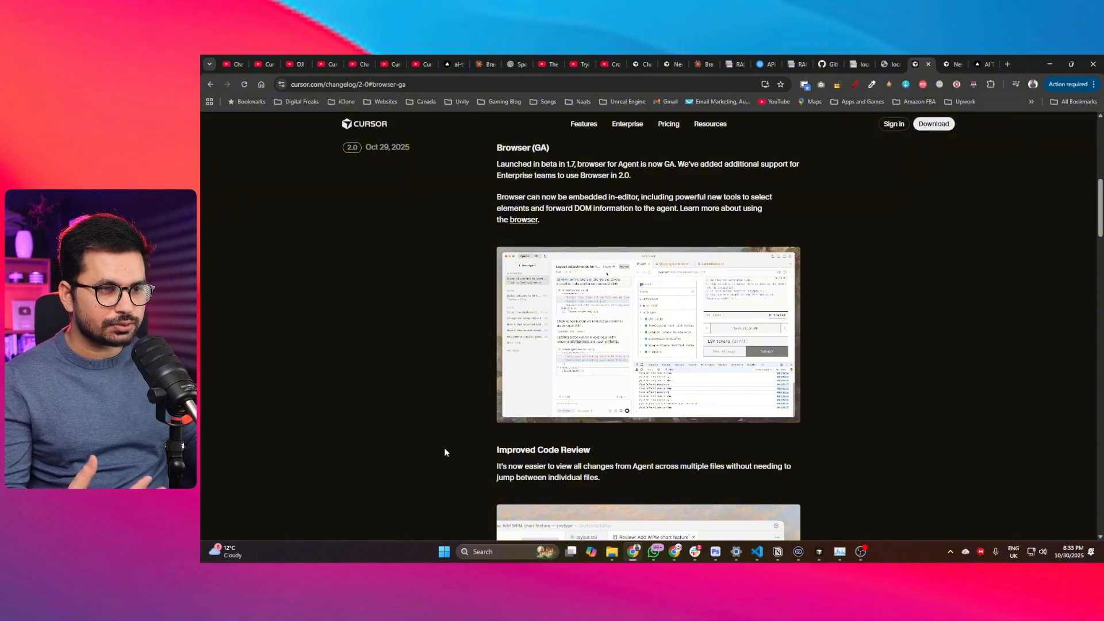
mouse_move(399, 455)
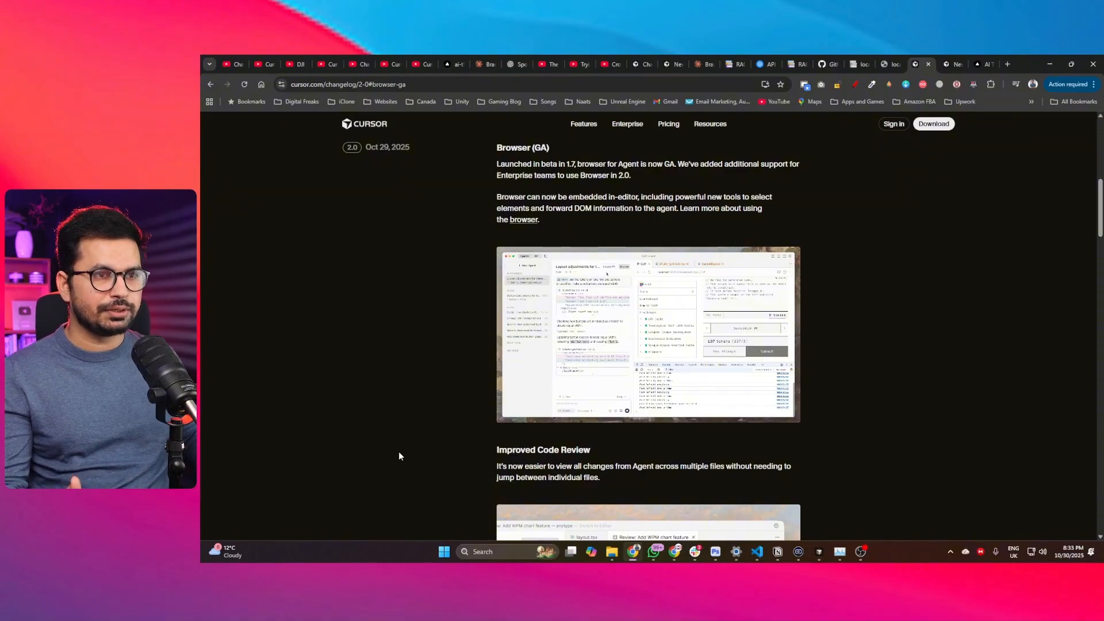